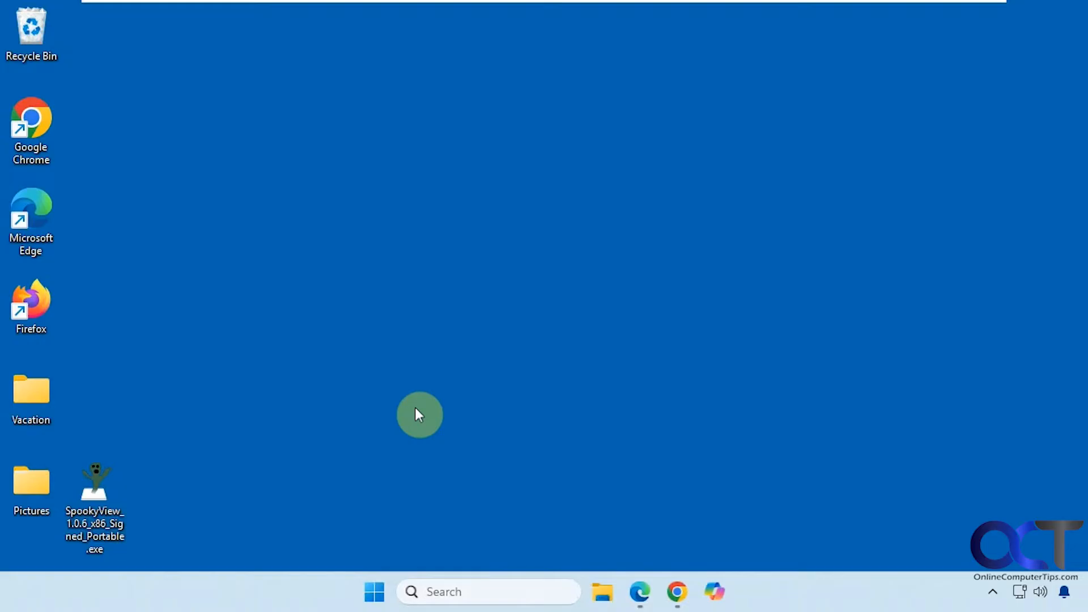
{"action": "mouse_move", "coordinate": [203, 331]}
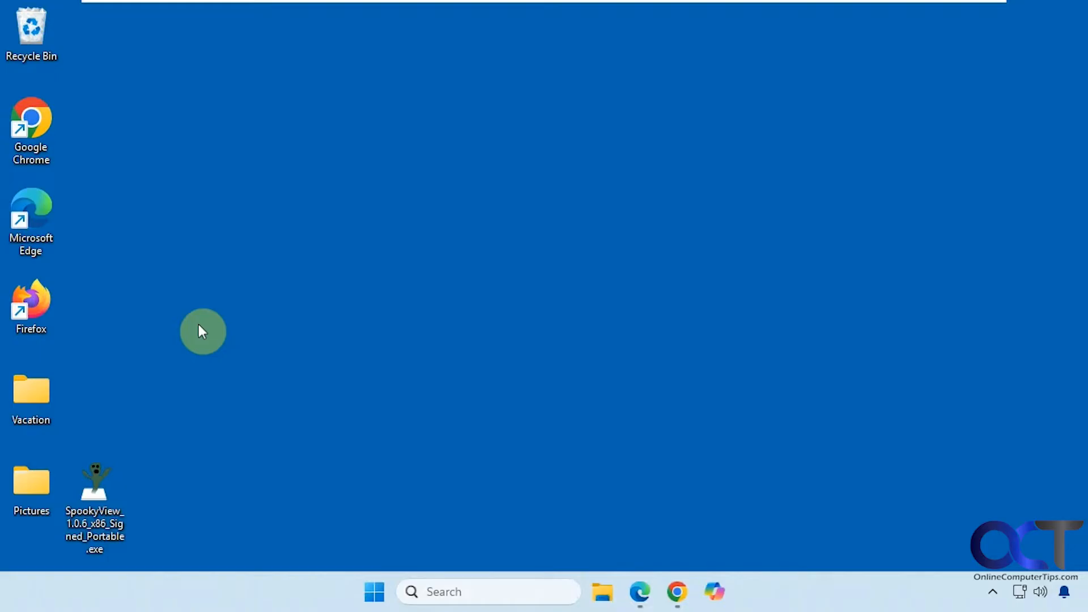
{"action": "mouse_move", "coordinate": [262, 438]}
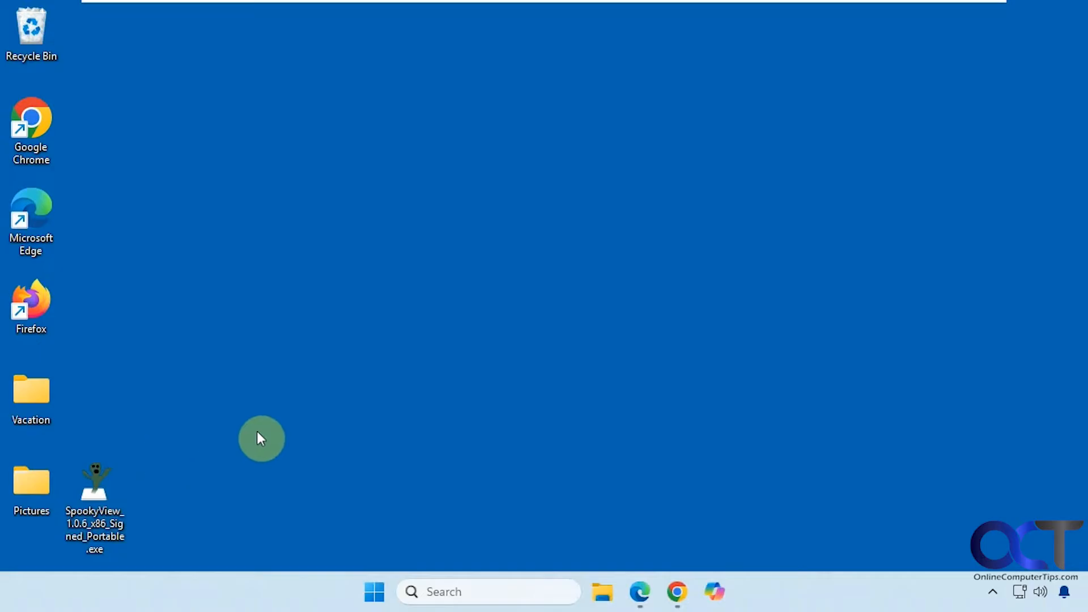
Launch the portable SpookyView_1.0.6 executable, then open and close Settings without changes
{"action": "left_click", "coordinate": [95, 511]}
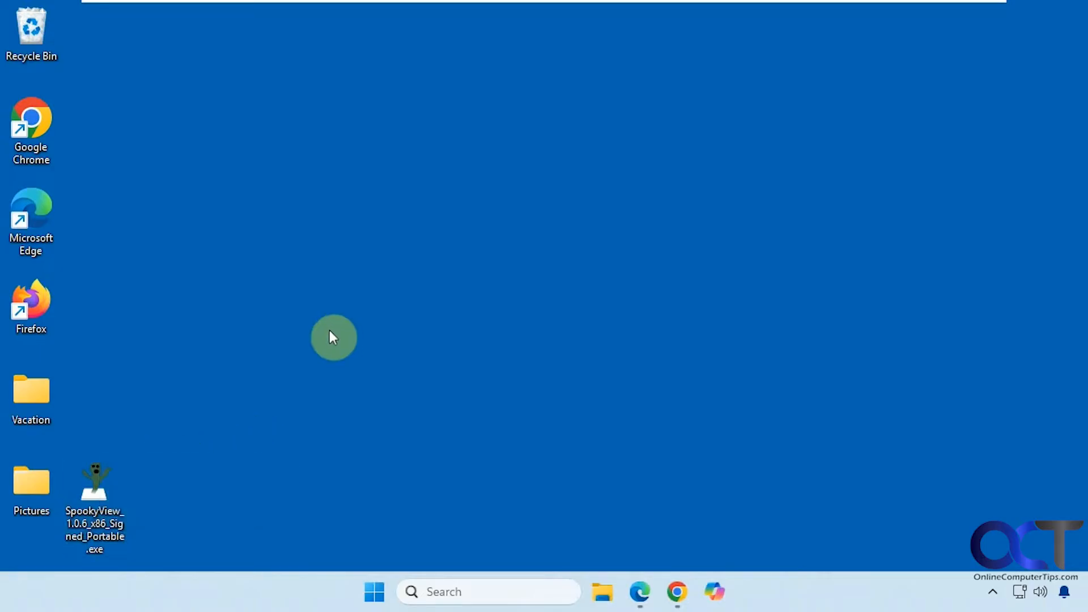
{"action": "mouse_move", "coordinate": [321, 341]}
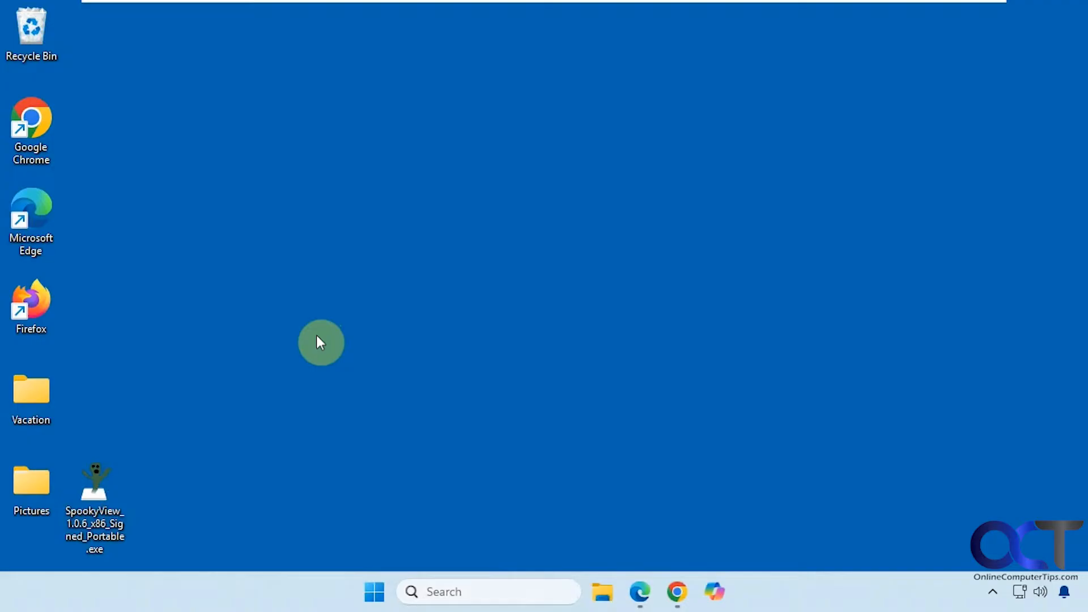
{"action": "mouse_move", "coordinate": [387, 335]}
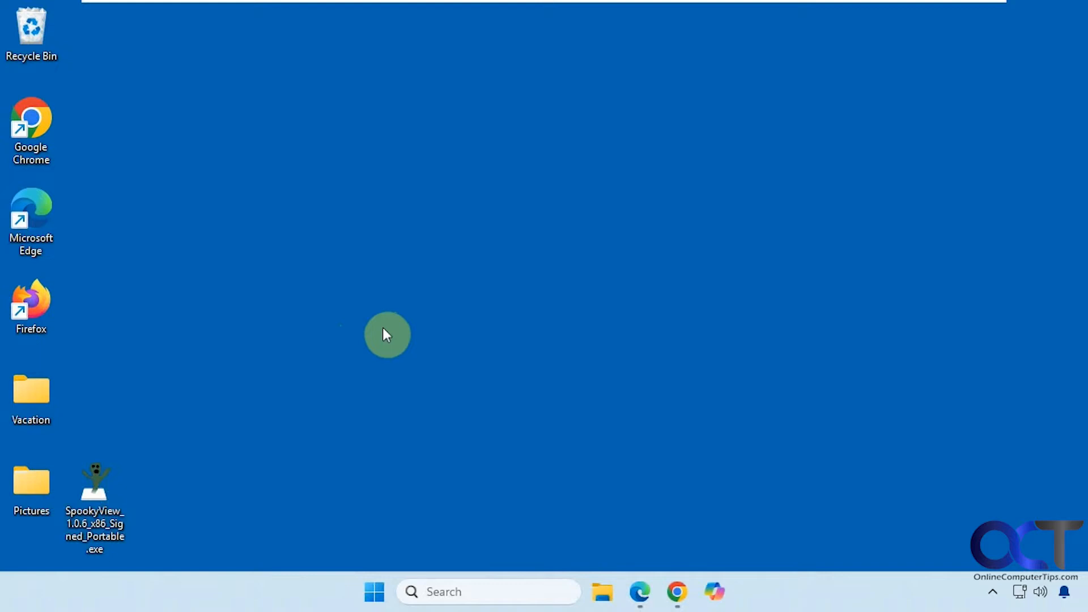
{"action": "right_click", "coordinate": [95, 493]}
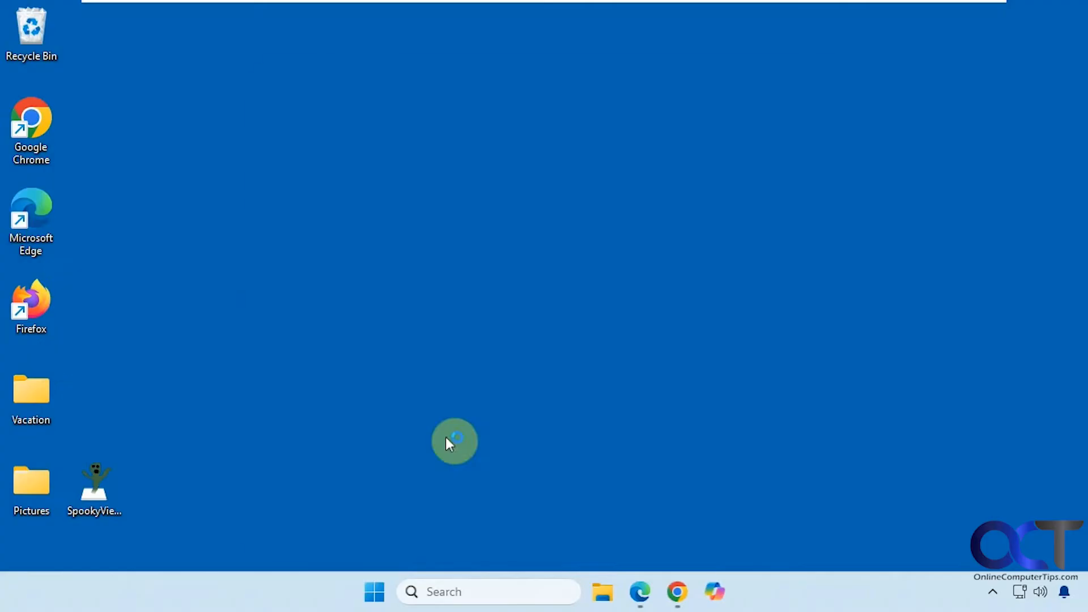
{"action": "double_click", "coordinate": [94, 484]}
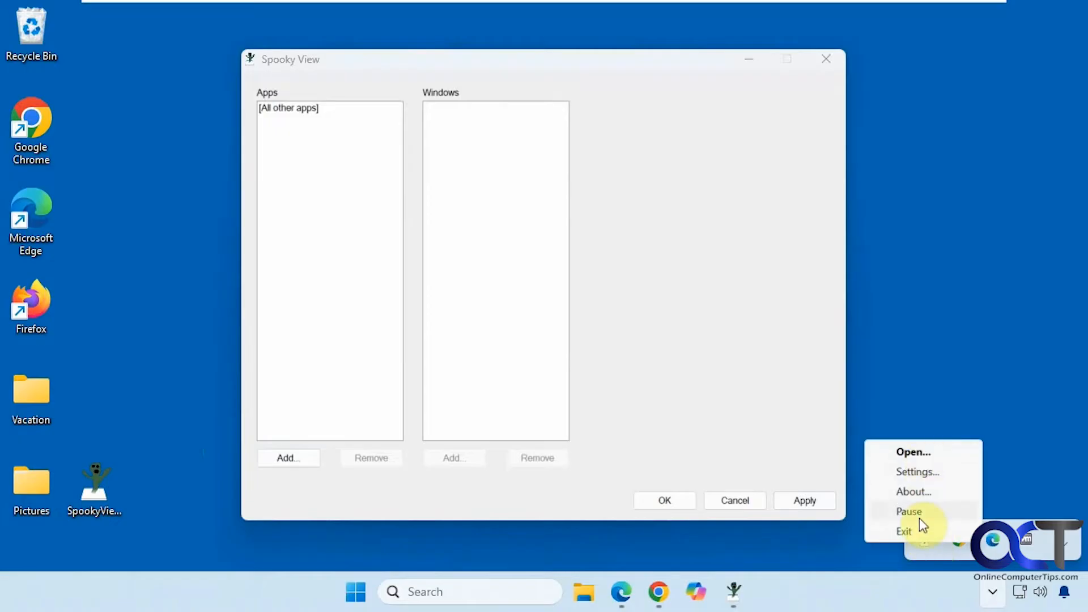
{"action": "left_click", "coordinate": [917, 473]}
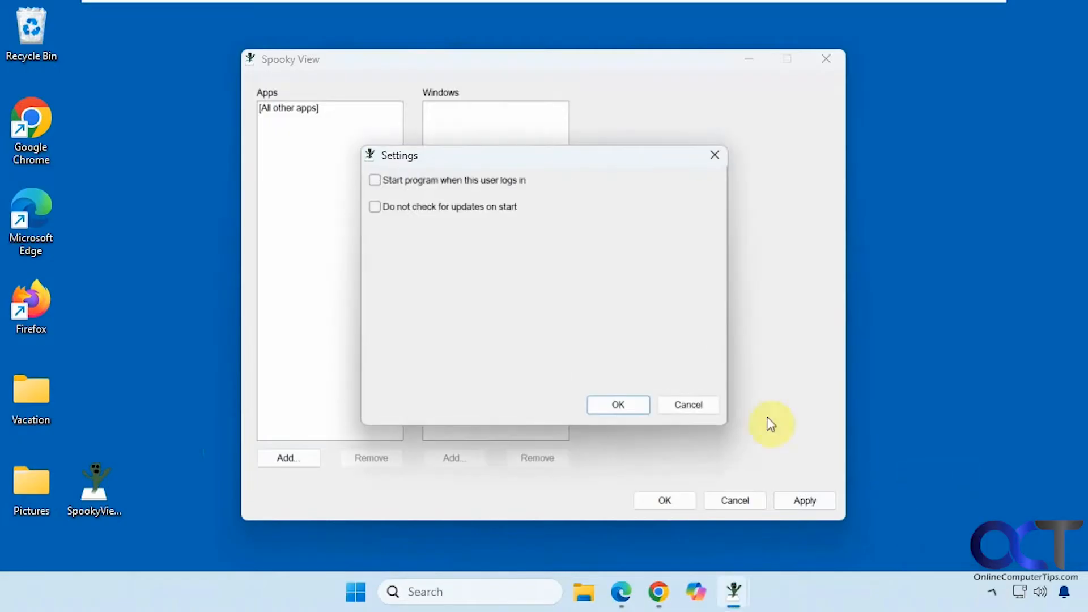
{"action": "mouse_move", "coordinate": [443, 191]}
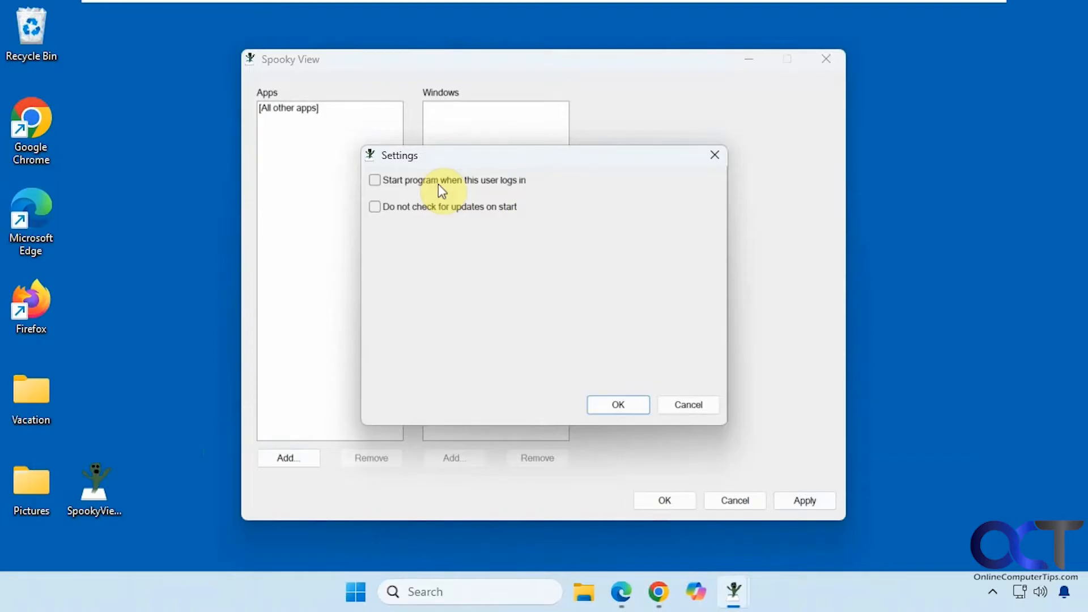
{"action": "left_click", "coordinate": [687, 404]}
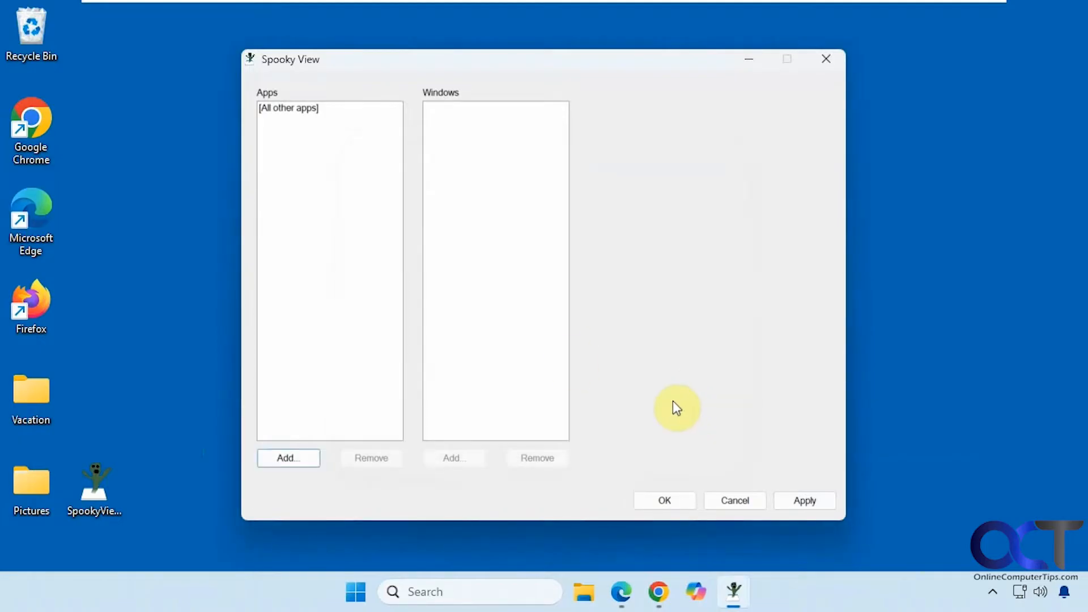
{"action": "mouse_move", "coordinate": [447, 133]}
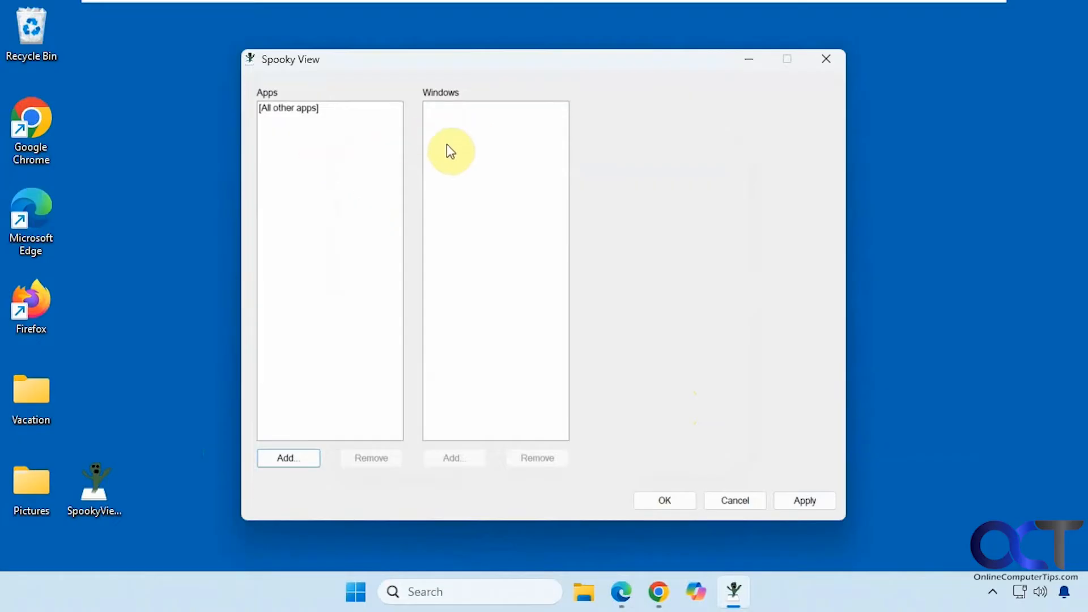
{"action": "mouse_move", "coordinate": [573, 450]}
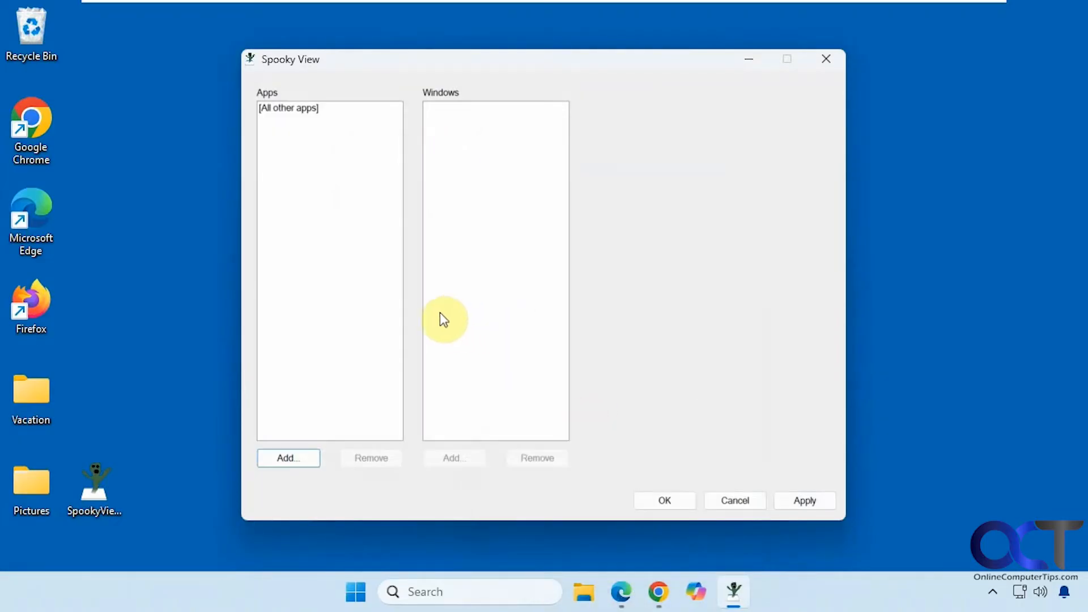
Open a Notepad window and add msedge.exe from the running apps to the Apps list
{"action": "left_click", "coordinate": [287, 457]}
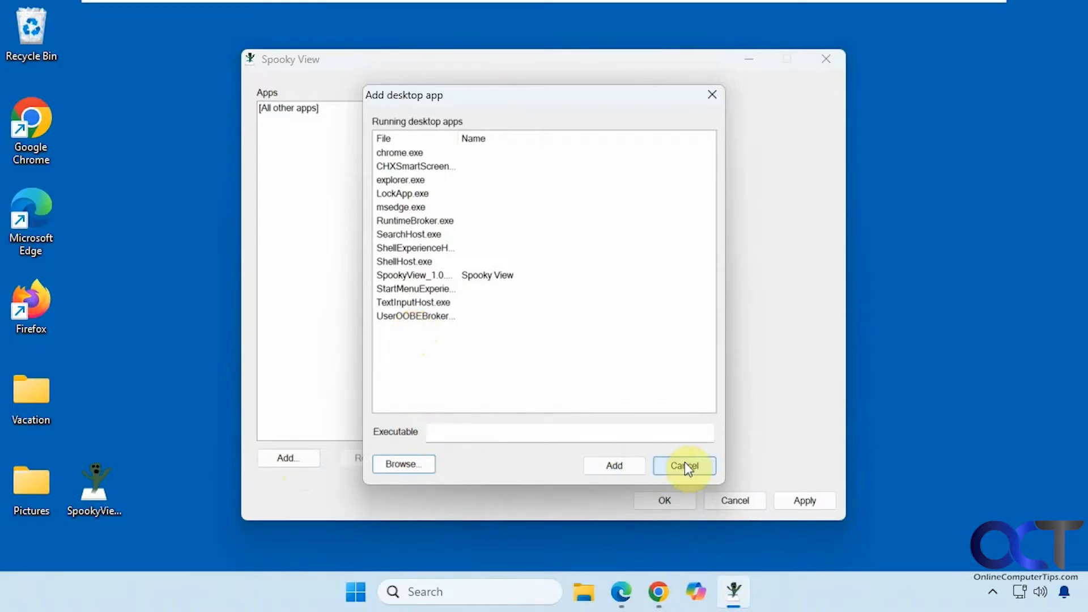
{"action": "left_click", "coordinate": [684, 466]}
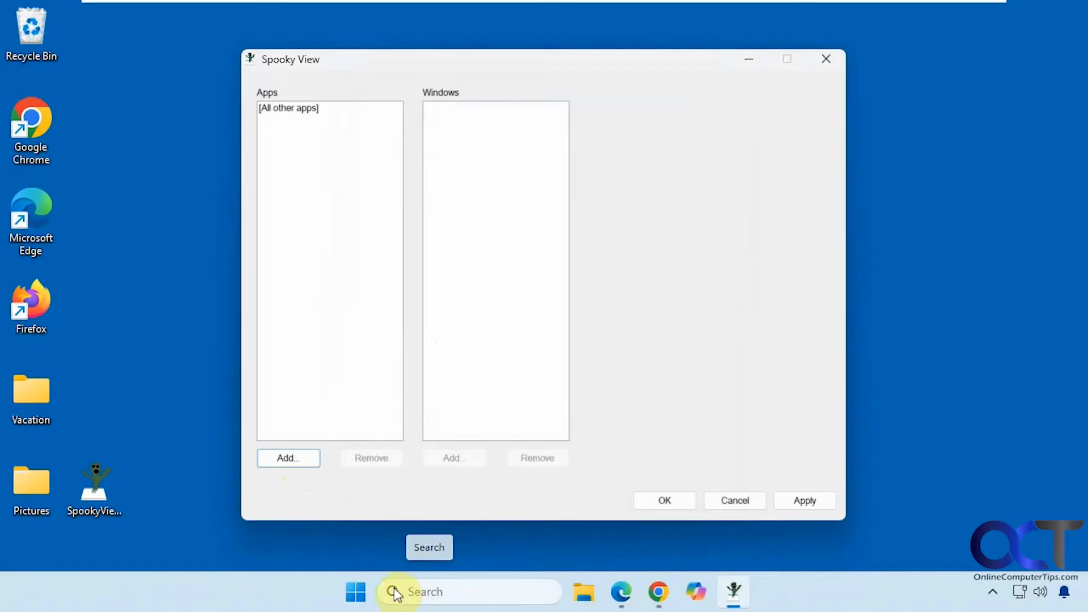
{"action": "left_click", "coordinate": [752, 592]}
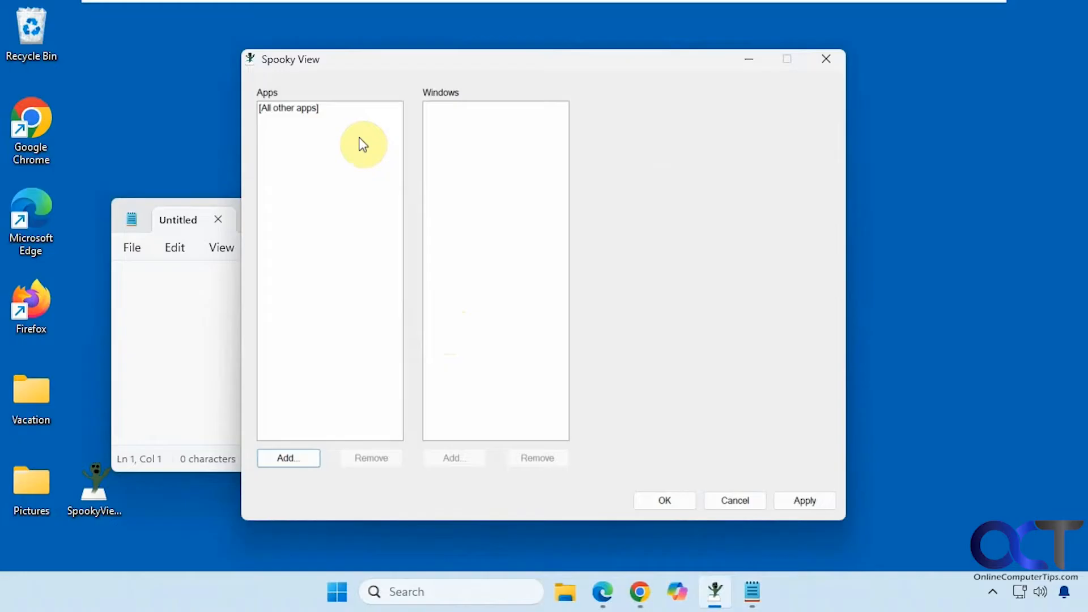
{"action": "left_click", "coordinate": [288, 458]}
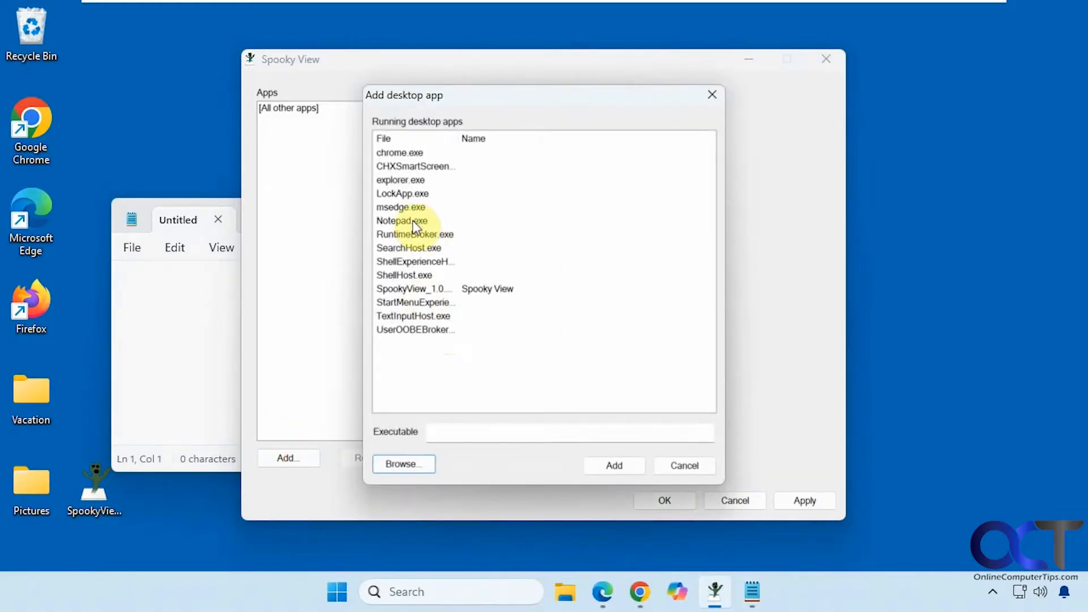
{"action": "left_click", "coordinate": [401, 207]}
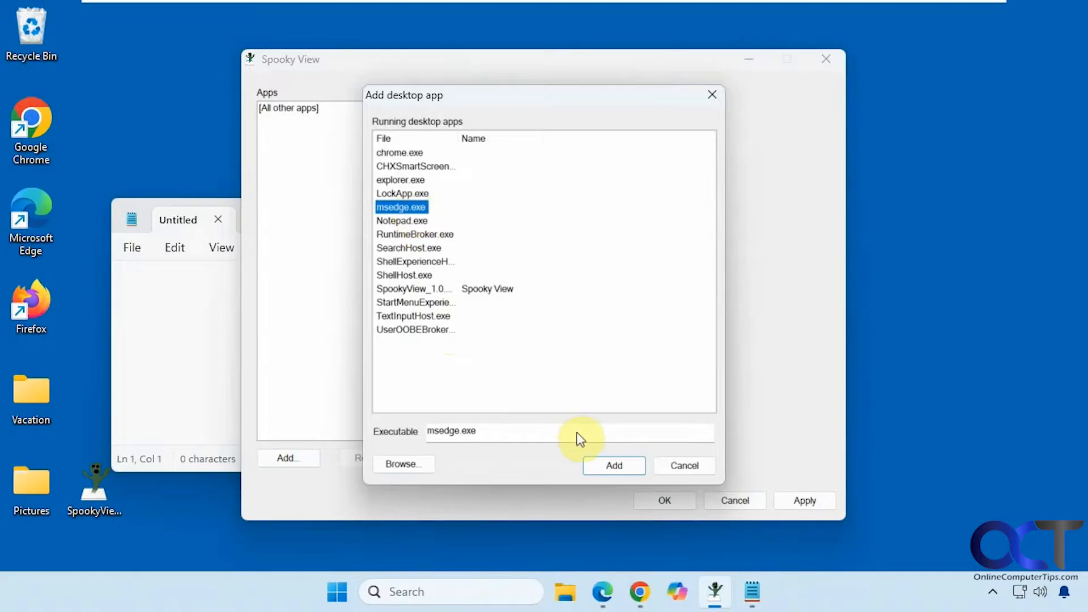
{"action": "left_click", "coordinate": [613, 465]}
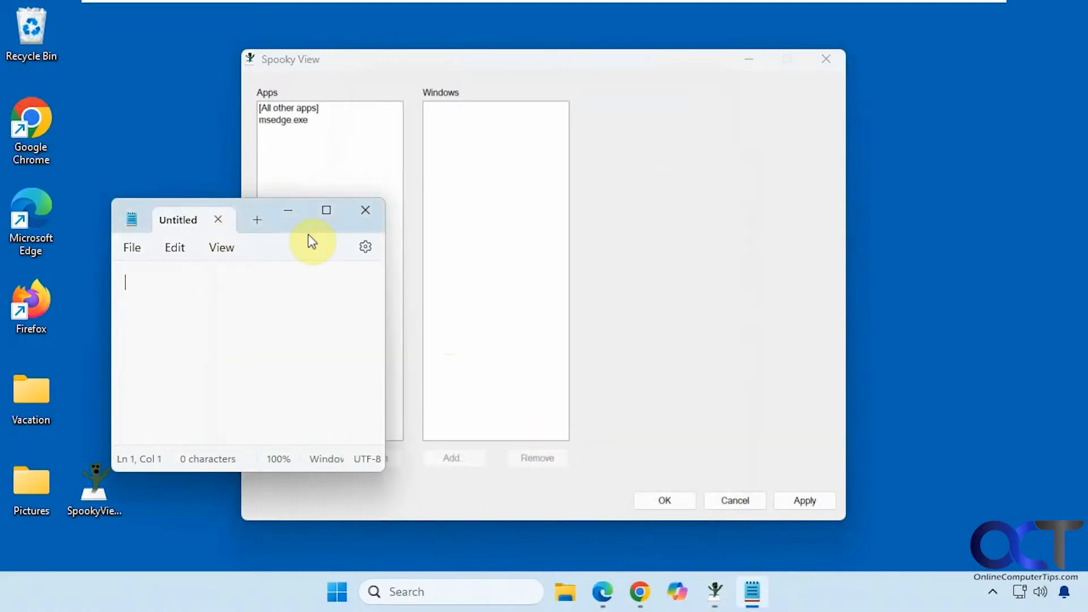
{"action": "left_click", "coordinate": [366, 210]}
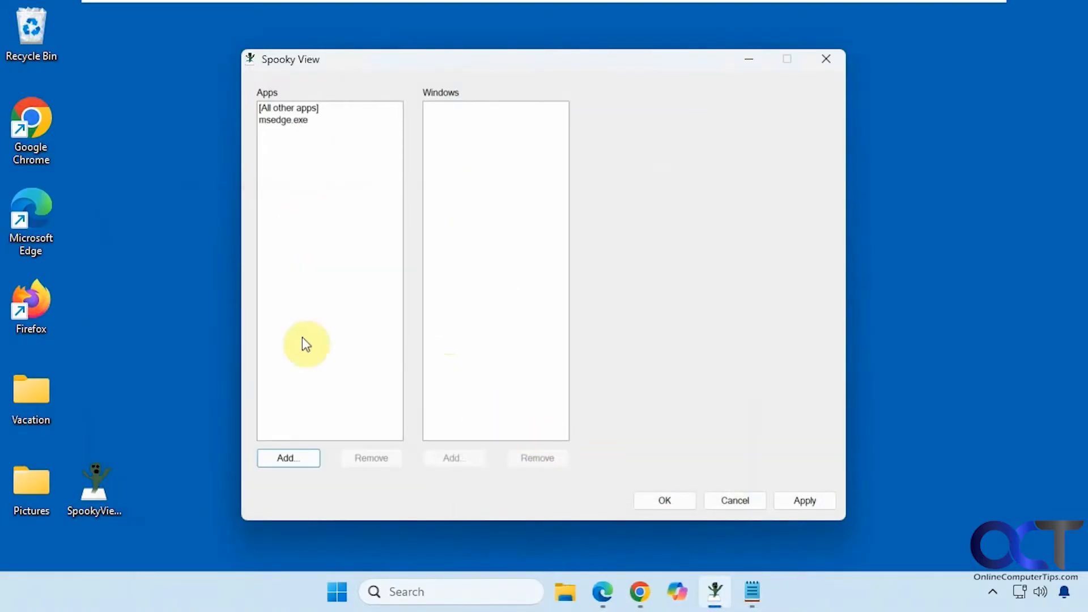
Open Edge, enable transparency for msedge.exe at about half opacity, and apply it
{"action": "left_click", "coordinate": [283, 119]}
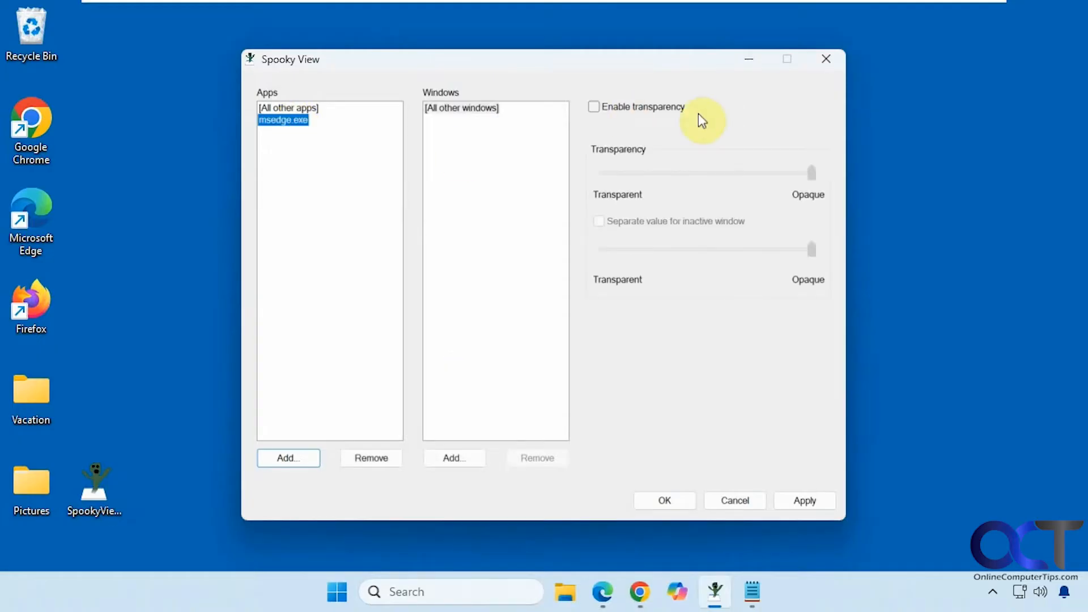
{"action": "mouse_move", "coordinate": [658, 115]}
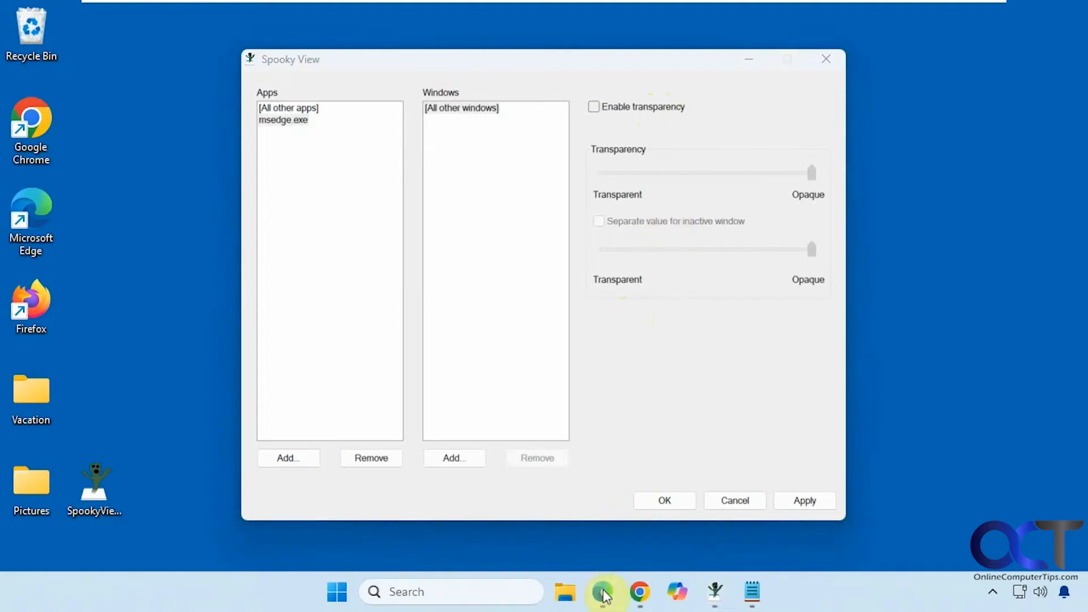
{"action": "left_click", "coordinate": [602, 592]}
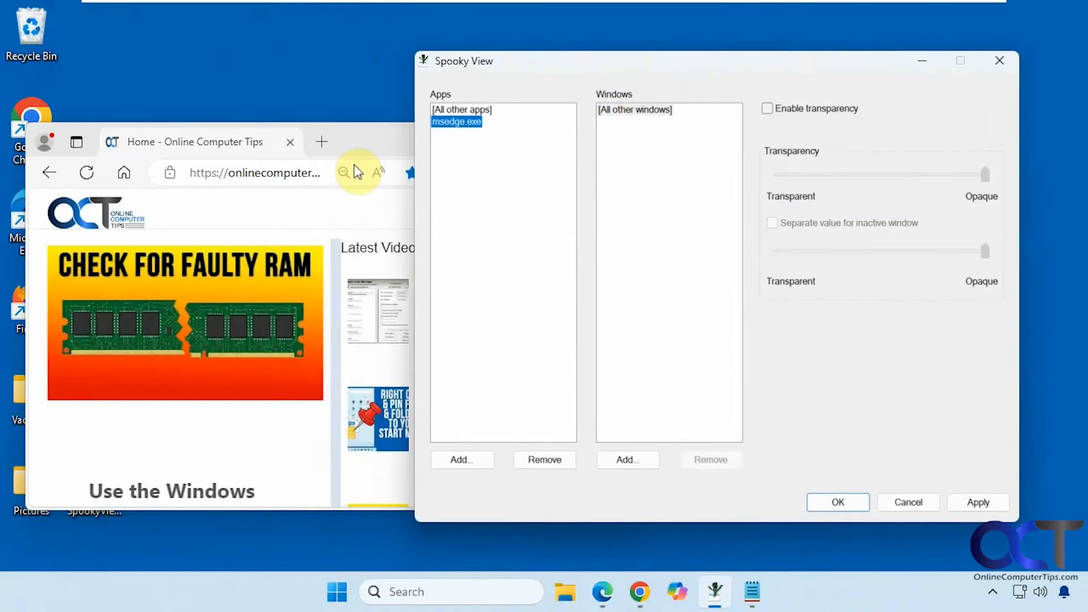
{"action": "left_click", "coordinate": [767, 108]}
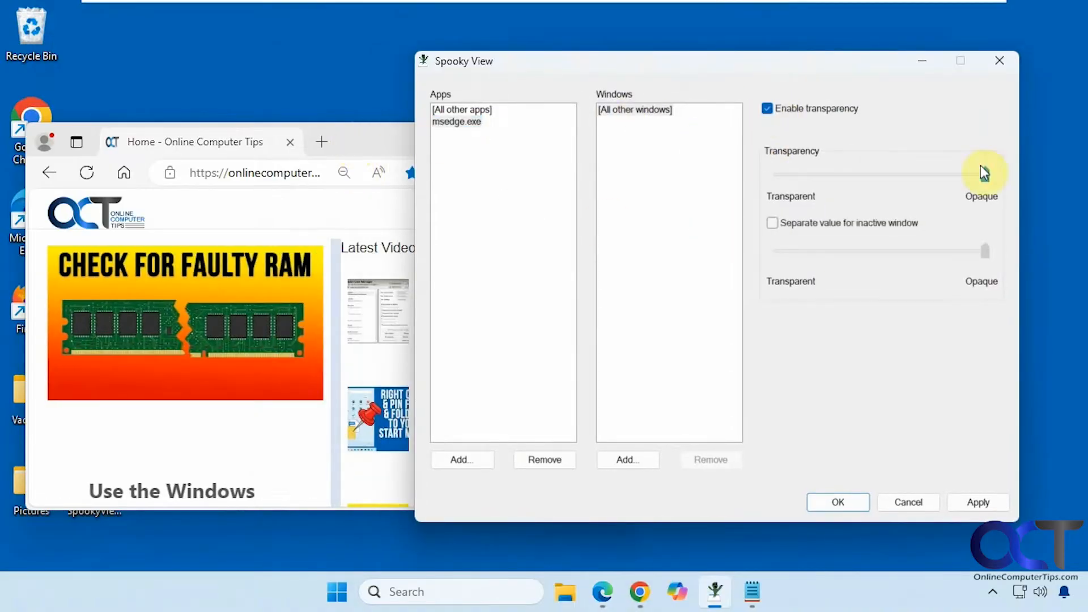
{"action": "left_click_drag", "start_coordinate": [986, 173], "coordinate": [864, 173]}
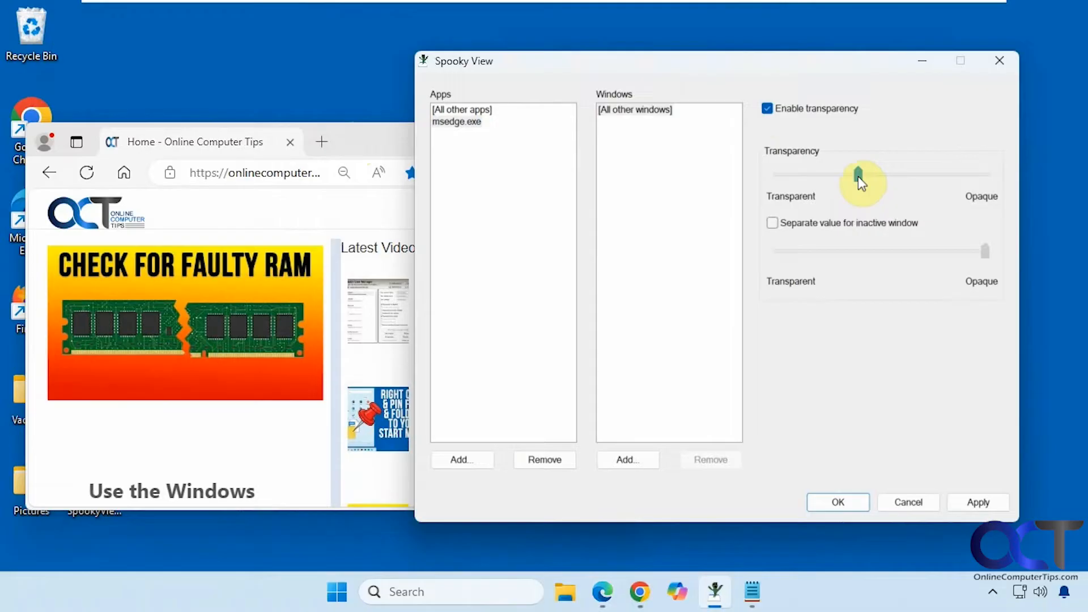
{"action": "left_click", "coordinate": [978, 501]}
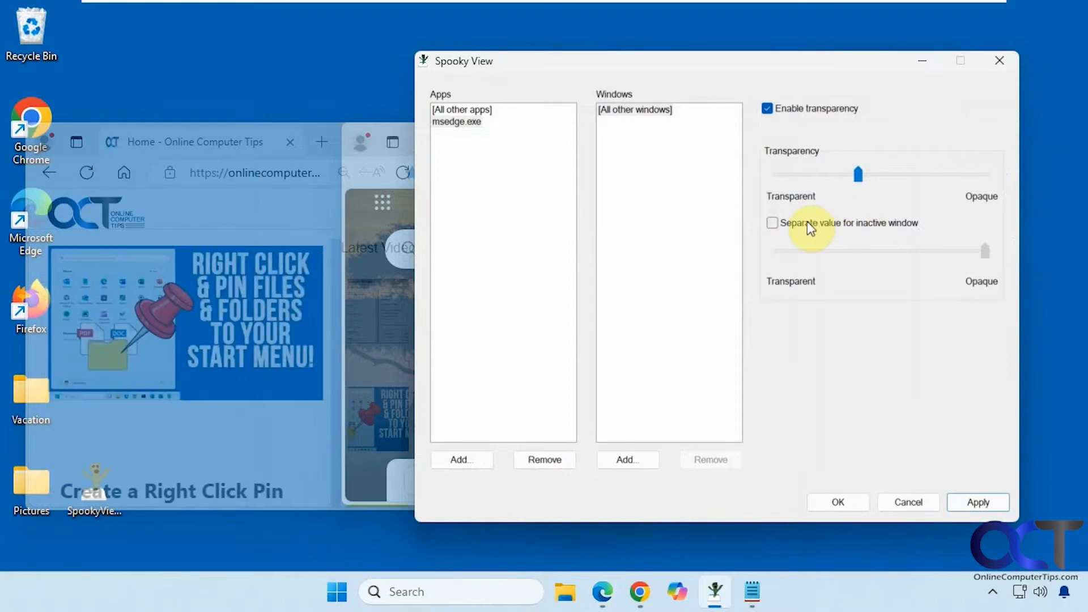
Apply a separate inactive-window opacity for Edge, then bring the Spooky View settings back up
{"action": "left_click", "coordinate": [772, 222]}
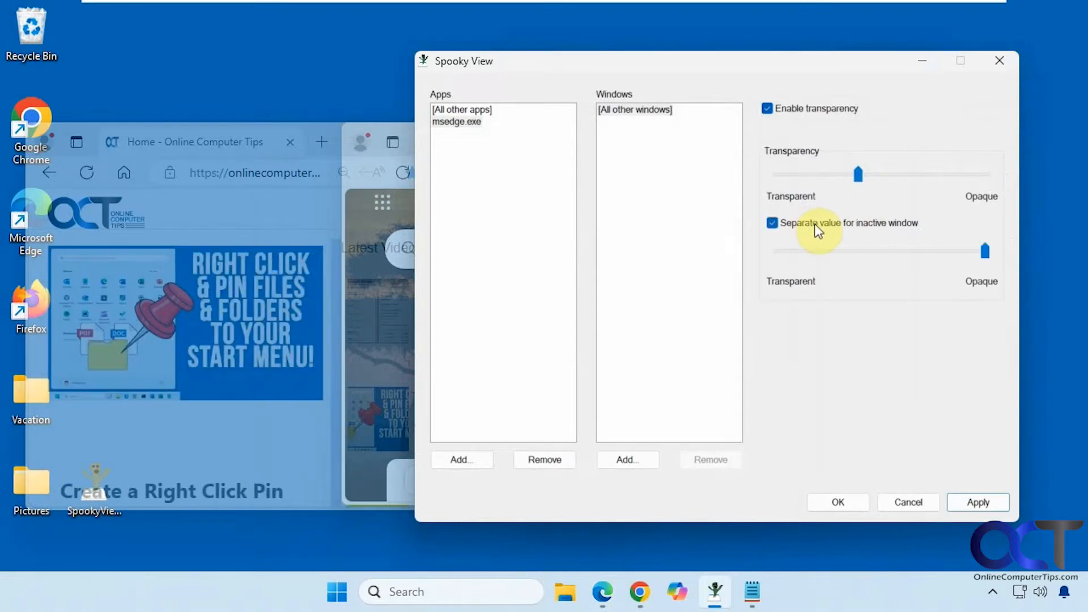
{"action": "left_click", "coordinate": [978, 502]}
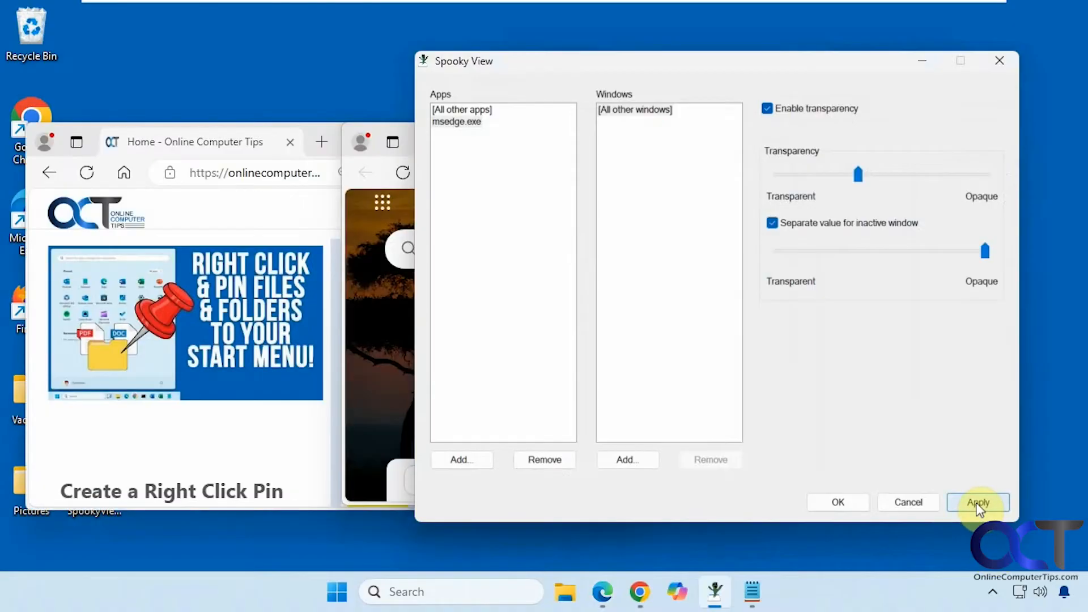
{"action": "left_click", "coordinate": [978, 501]}
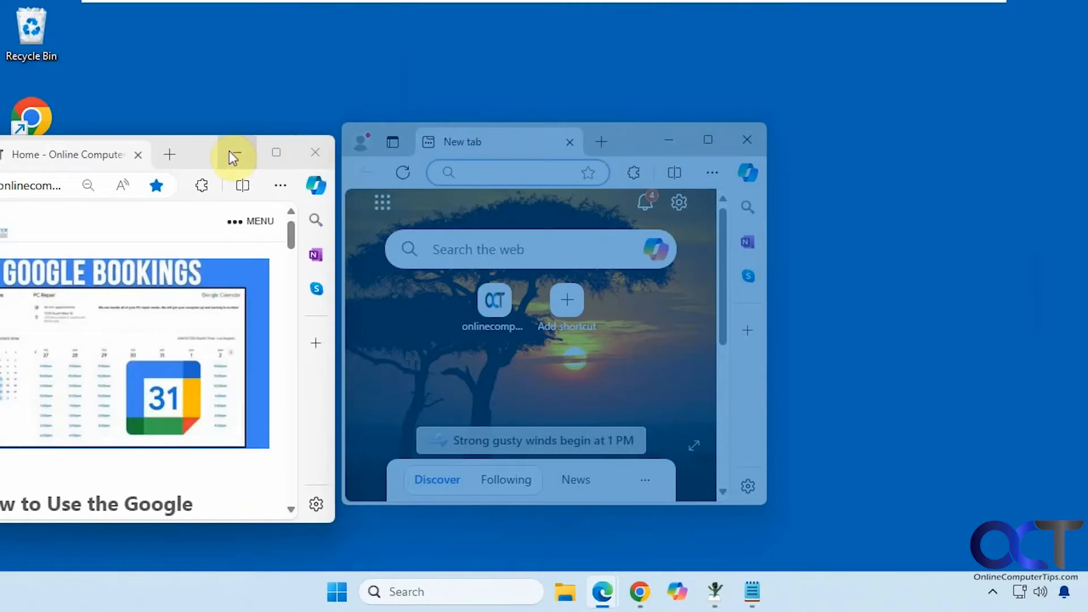
{"action": "left_click", "coordinate": [716, 592]}
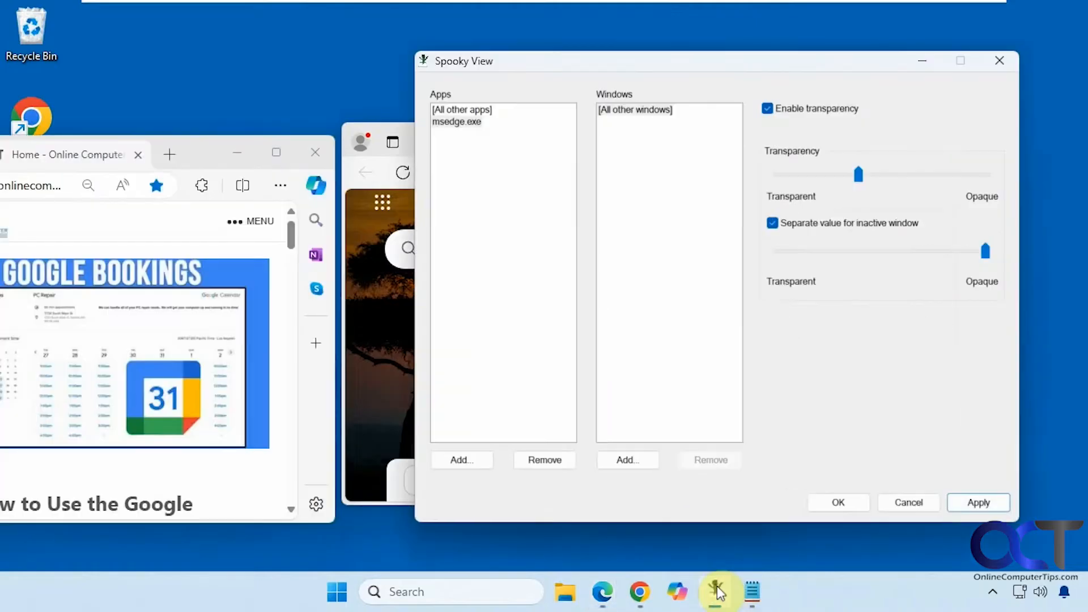
{"action": "left_click", "coordinate": [772, 223]}
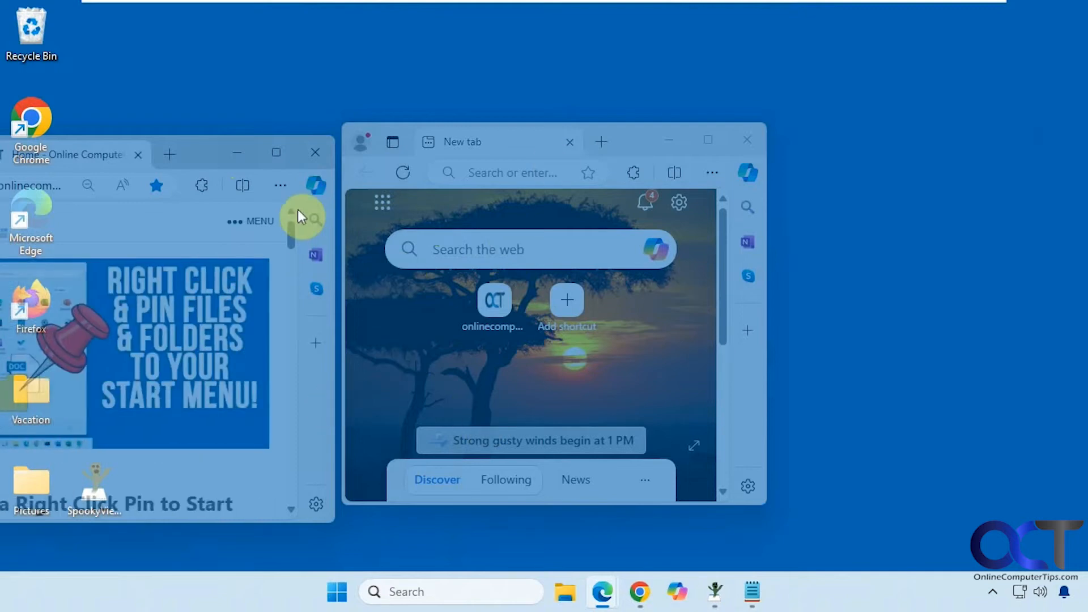
{"action": "mouse_move", "coordinate": [721, 594]}
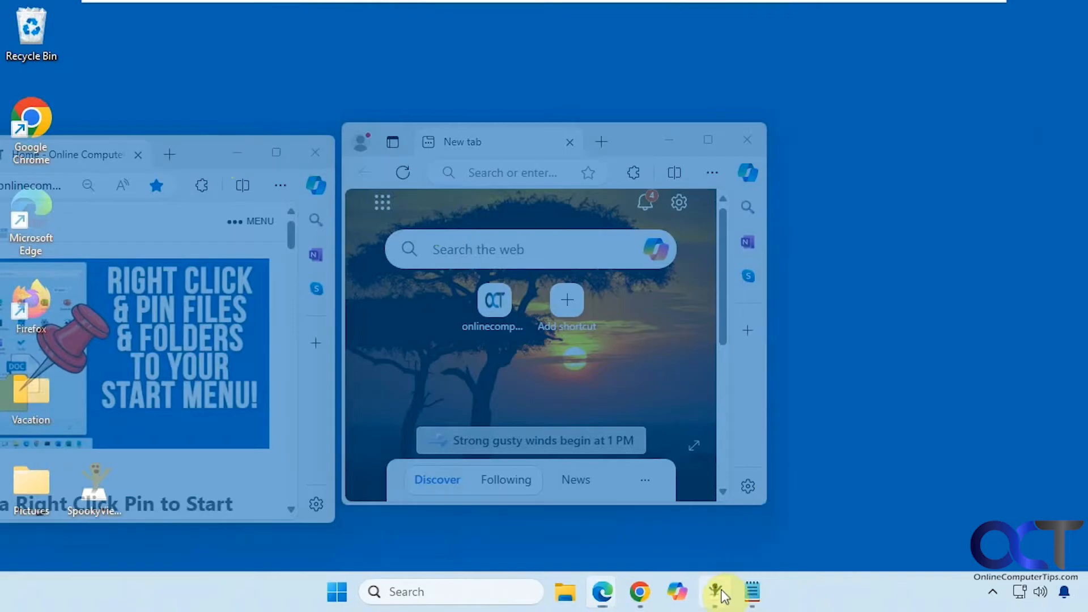
{"action": "left_click", "coordinate": [715, 591]}
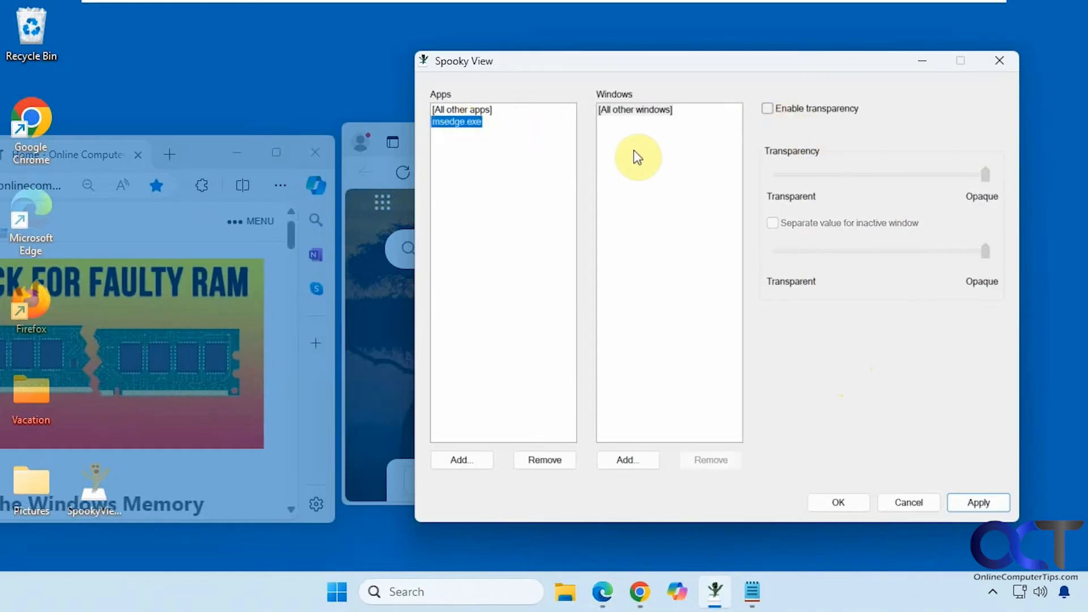
Apply Edge's disabled transparency and add Notepad.exe from the running apps
{"action": "left_click", "coordinate": [978, 502]}
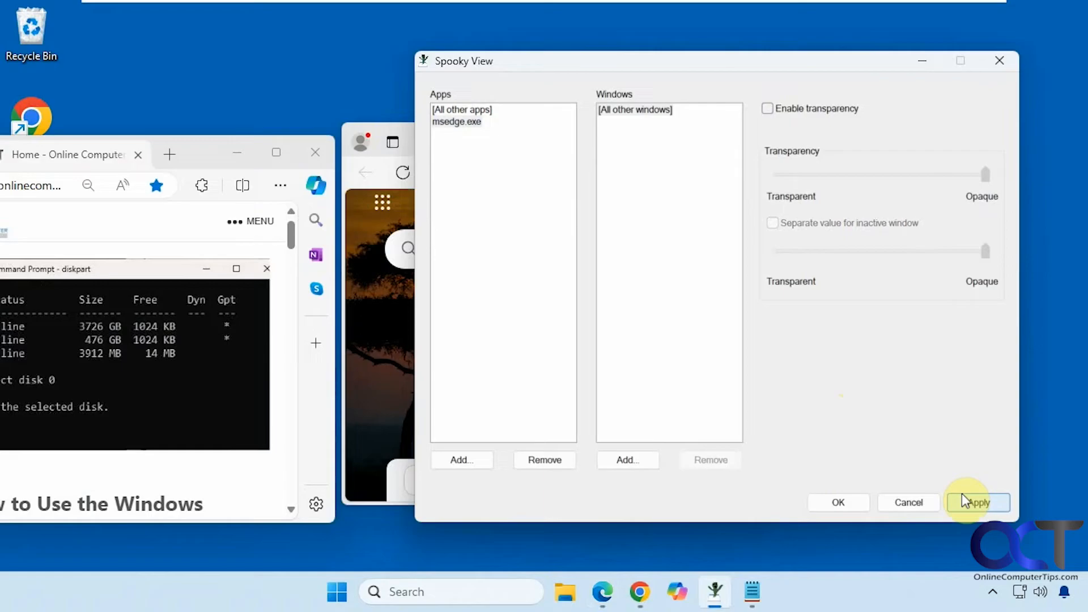
{"action": "mouse_move", "coordinate": [932, 464]}
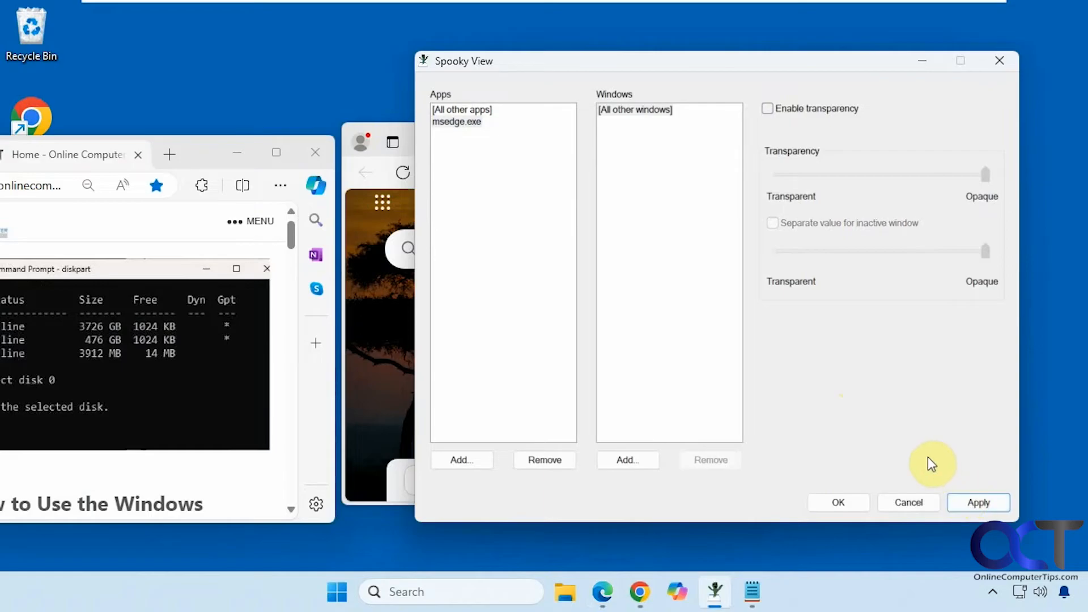
{"action": "left_click", "coordinate": [461, 460]}
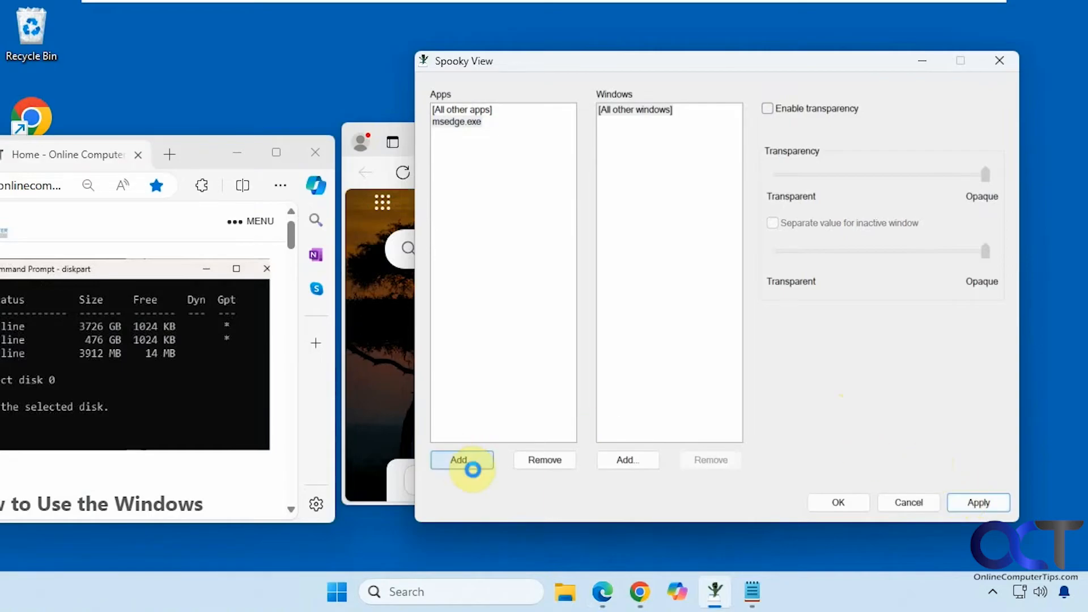
{"action": "left_click", "coordinate": [458, 460]}
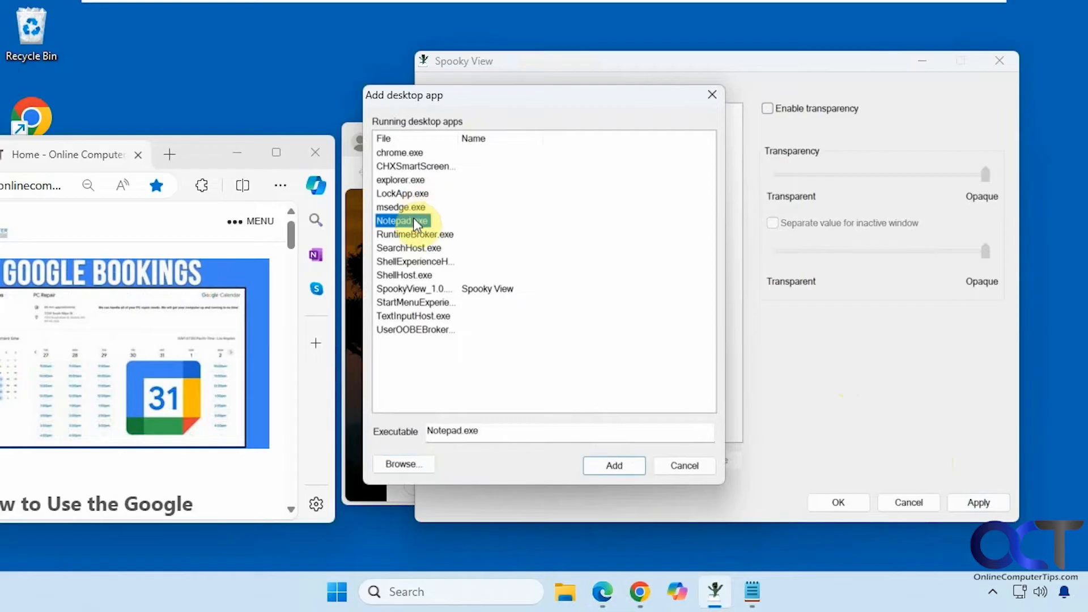
{"action": "left_click", "coordinate": [613, 465]}
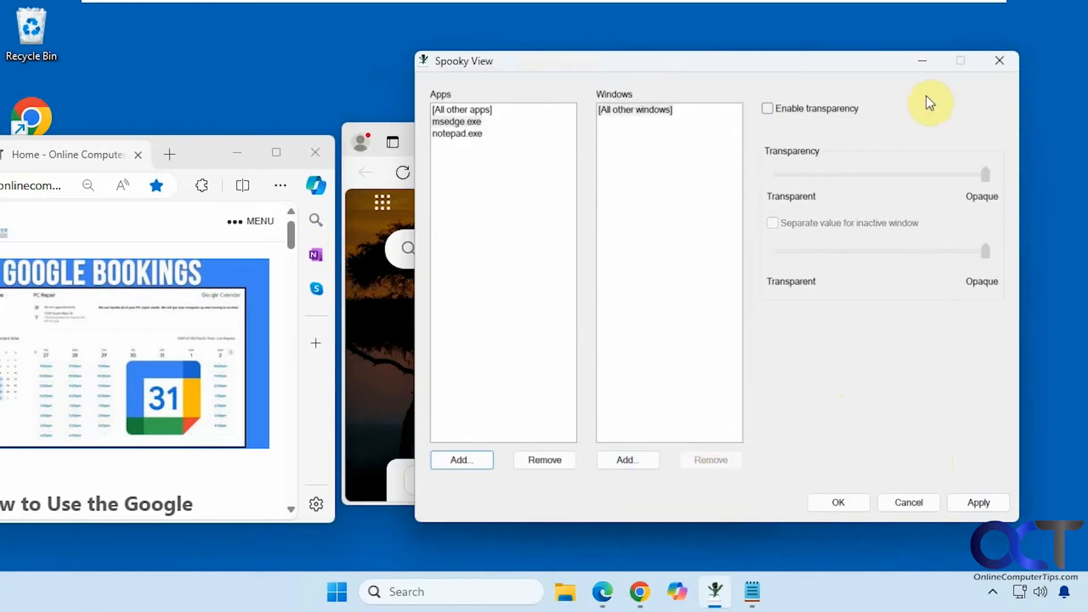
Close the Edge windows, open a Notepad window, and select notepad.exe in the Apps list
{"action": "left_click", "coordinate": [768, 108]}
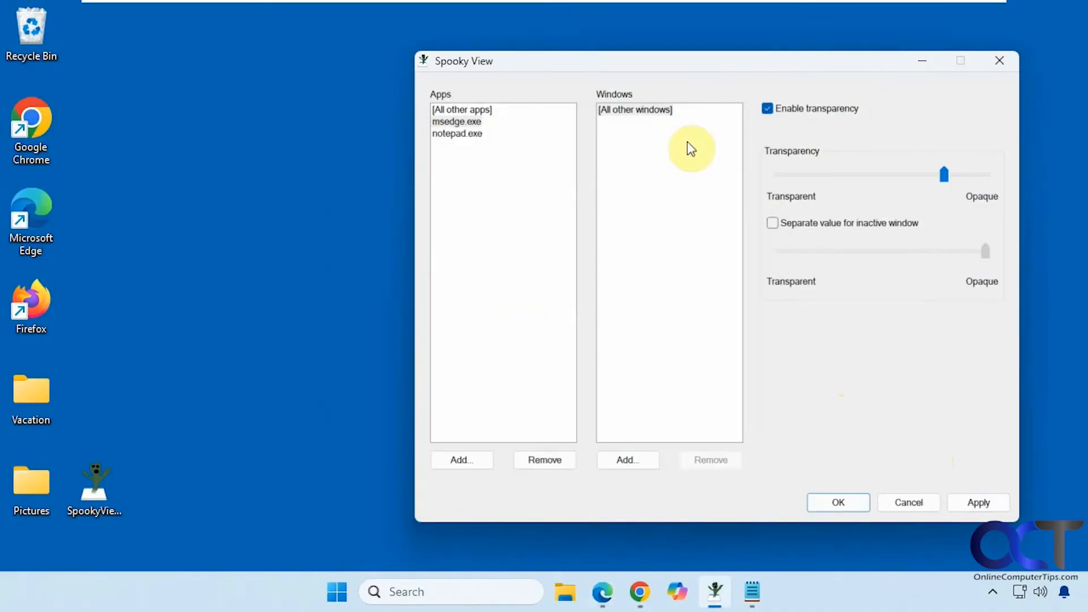
{"action": "left_click", "coordinate": [752, 592]}
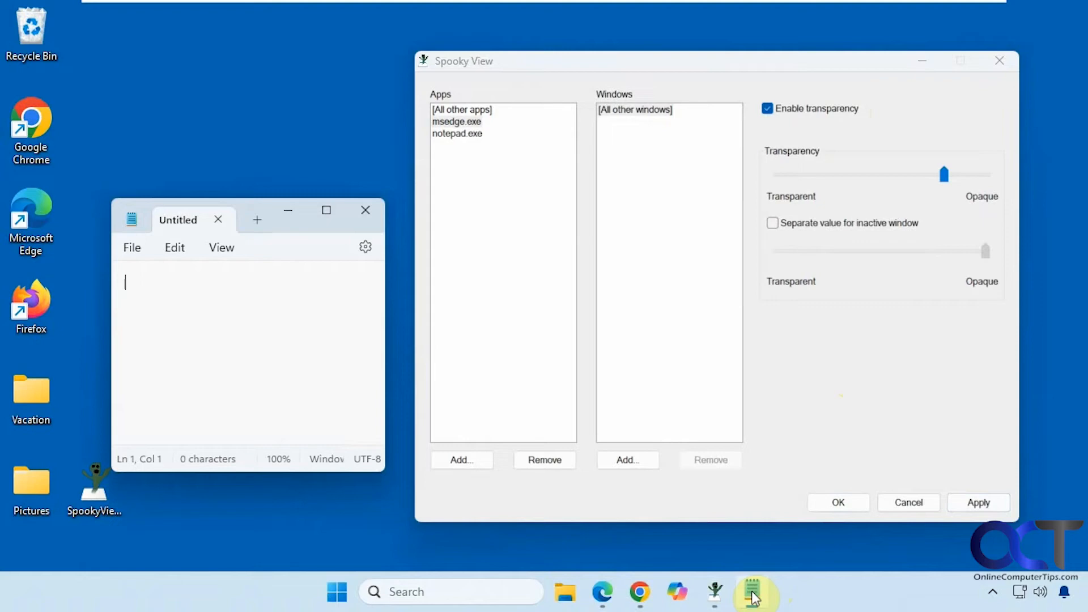
{"action": "left_click", "coordinate": [457, 132]}
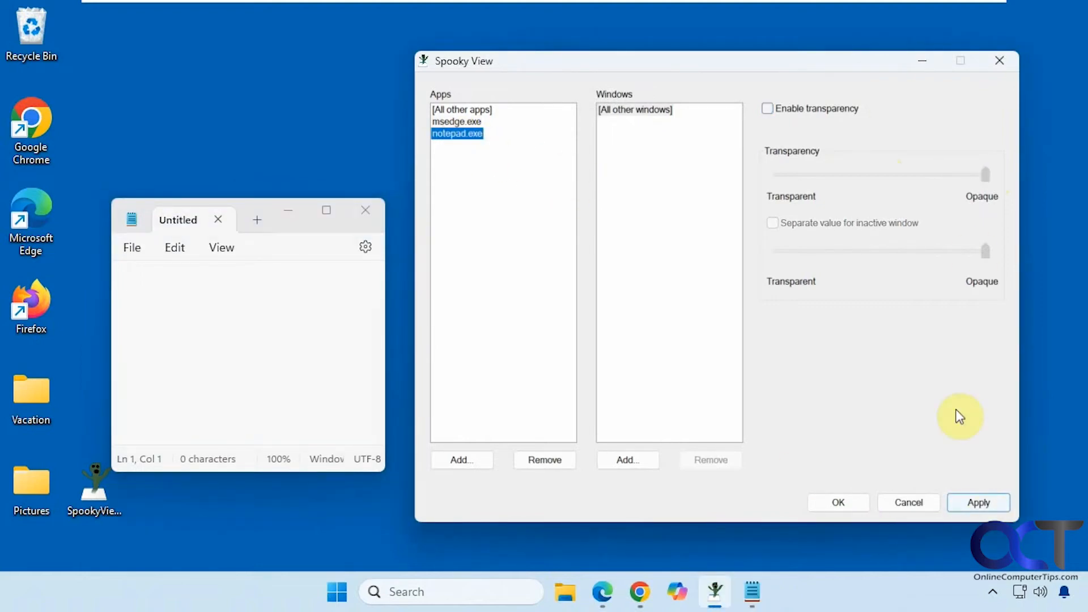
Enable and apply transparency for notepad.exe, then launch Notepad from the Start menu
{"action": "left_click", "coordinate": [767, 109]}
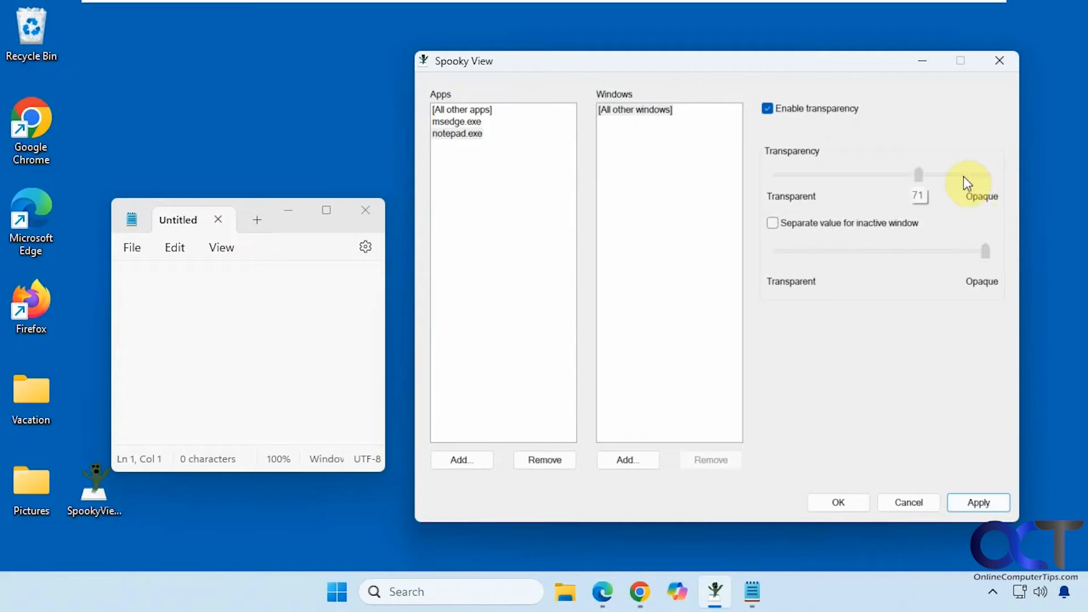
{"action": "left_click", "coordinate": [979, 502]}
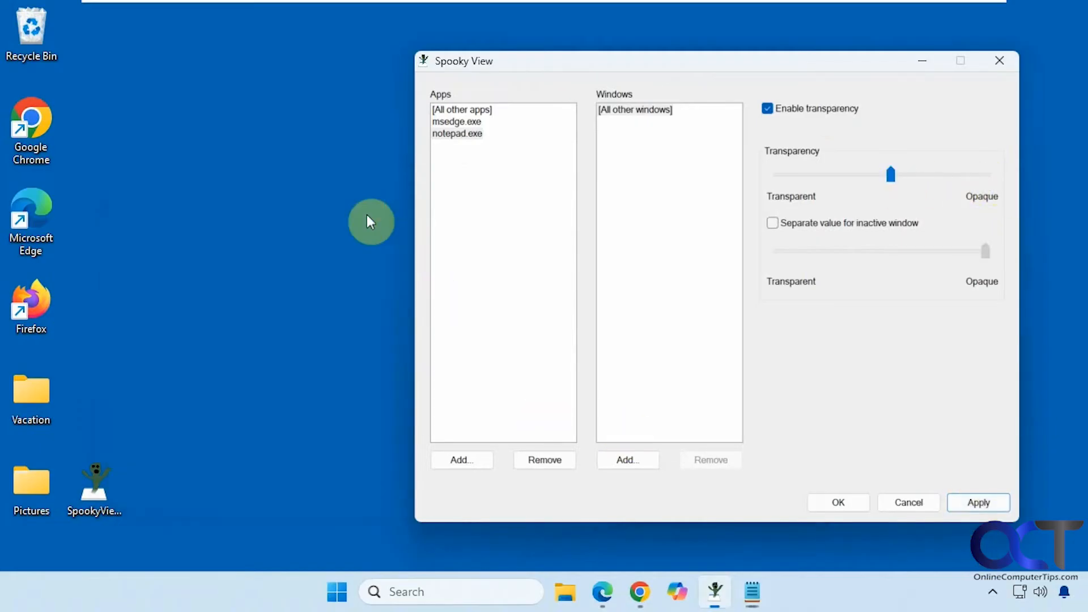
{"action": "left_click", "coordinate": [337, 591]}
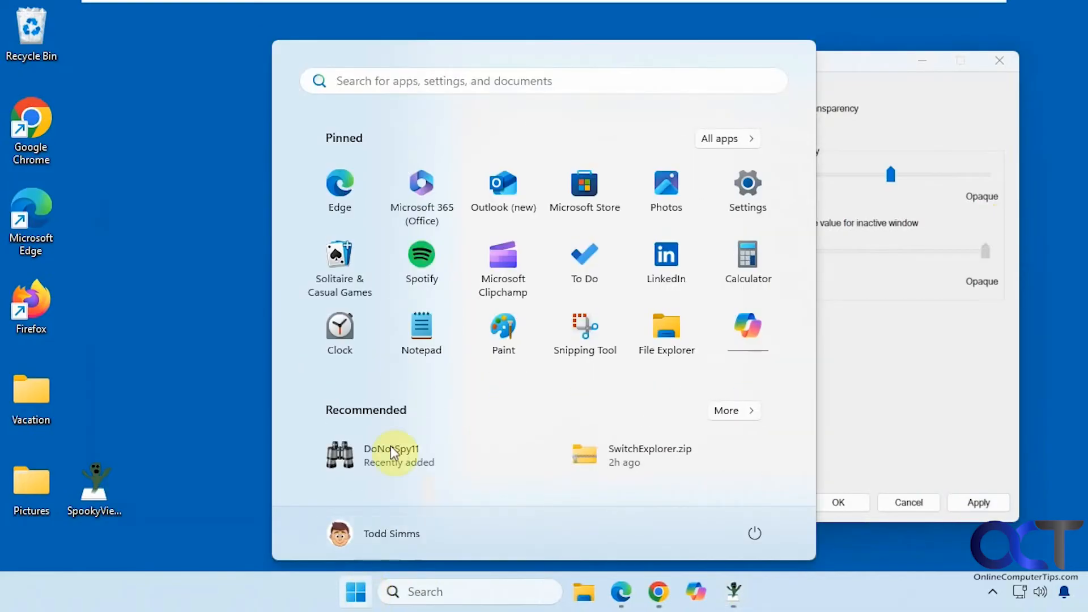
{"action": "left_click", "coordinate": [421, 327]}
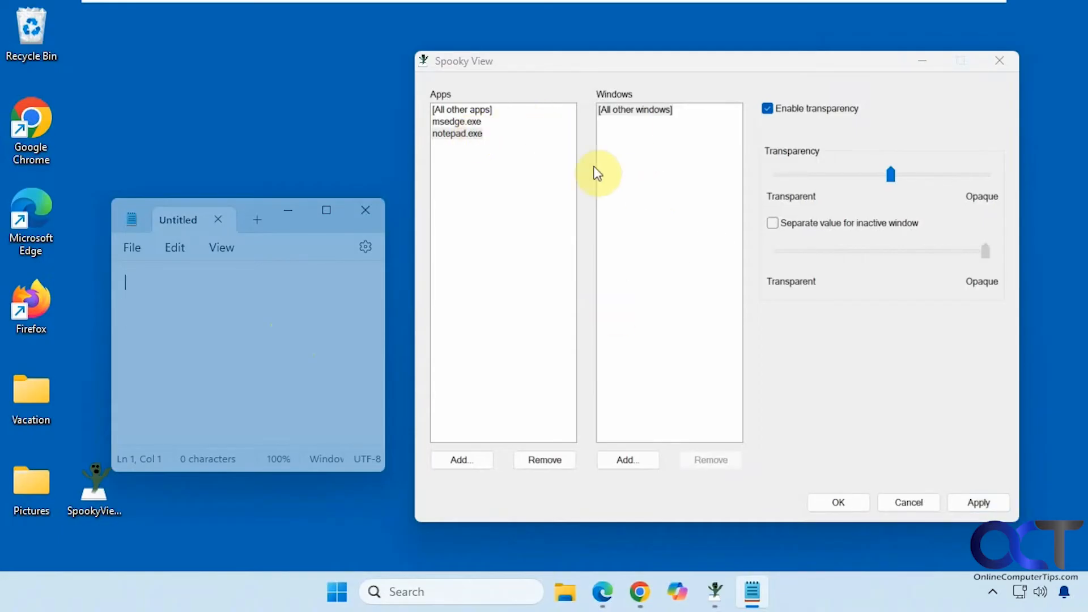
{"action": "mouse_move", "coordinate": [281, 280]}
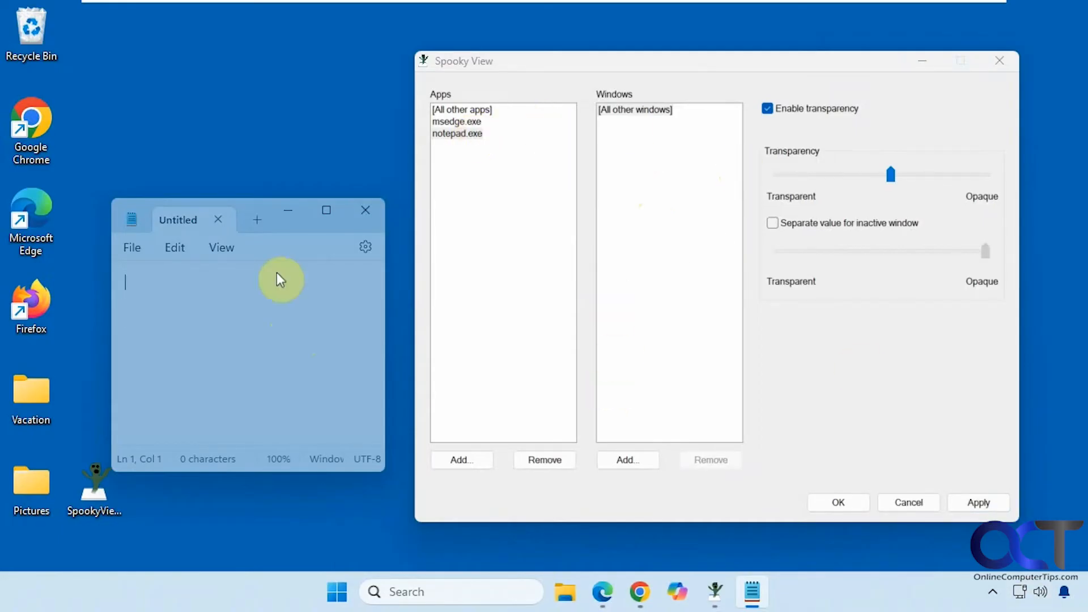
{"action": "mouse_move", "coordinate": [294, 315]}
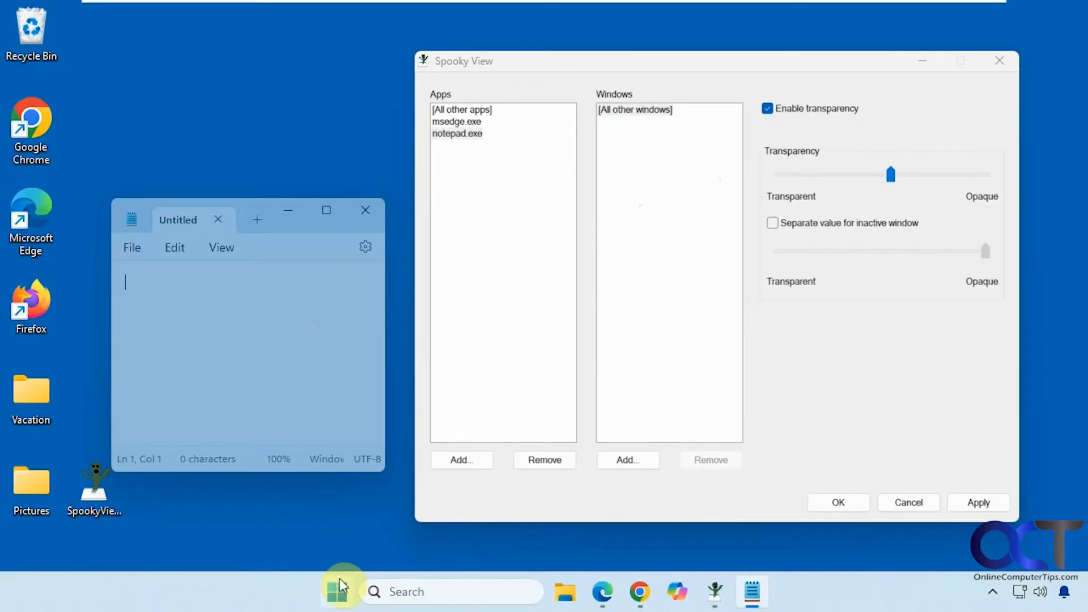
Enable a separate, nearly transparent opacity for inactive Notepad windows and apply it
{"action": "left_click", "coordinate": [337, 591]}
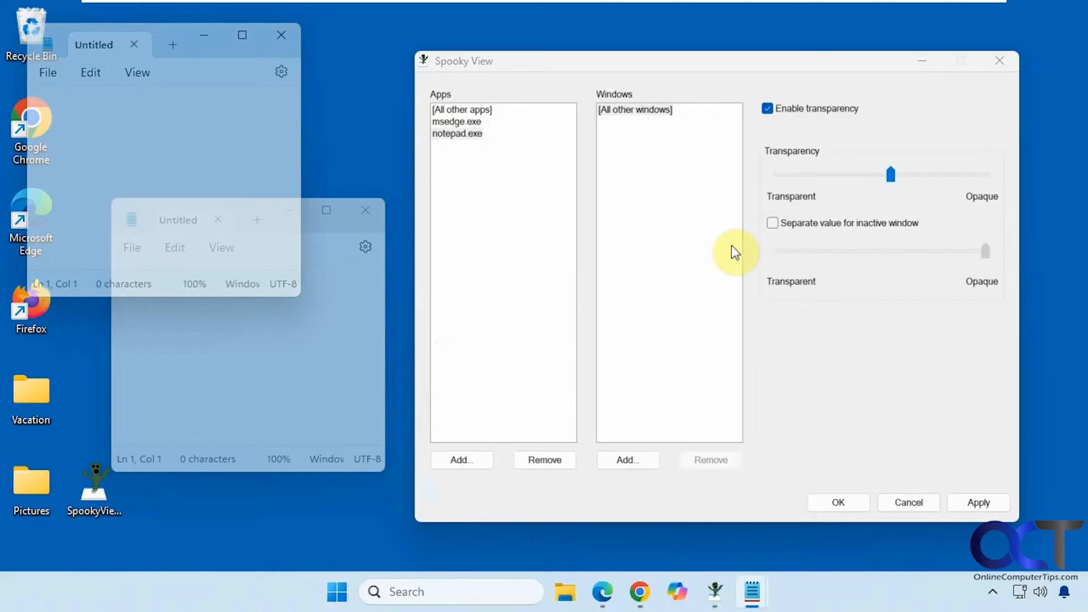
{"action": "left_click", "coordinate": [773, 223]}
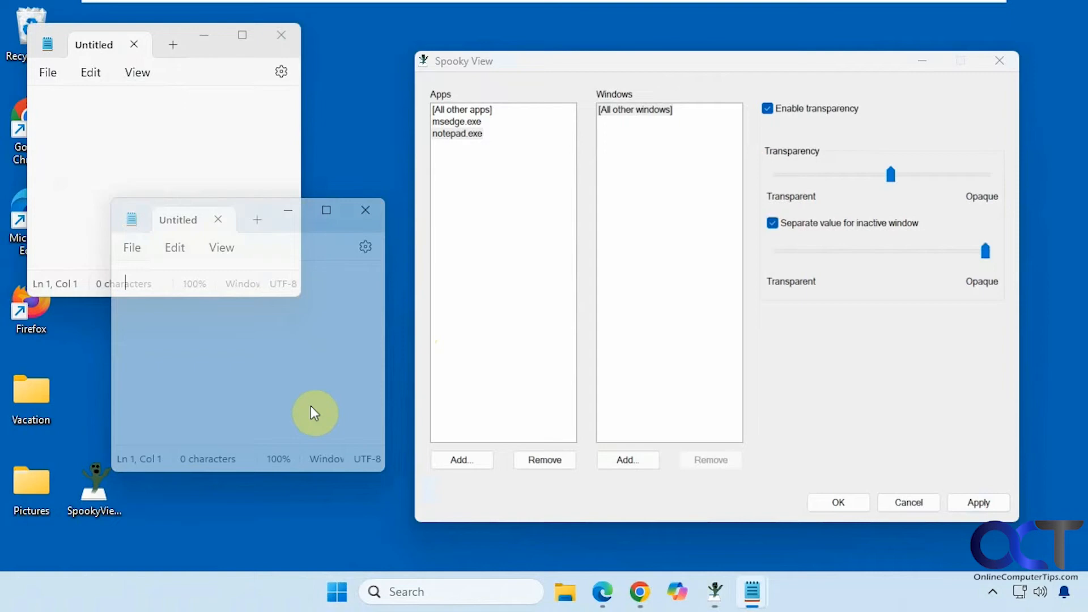
{"action": "mouse_move", "coordinate": [290, 341]}
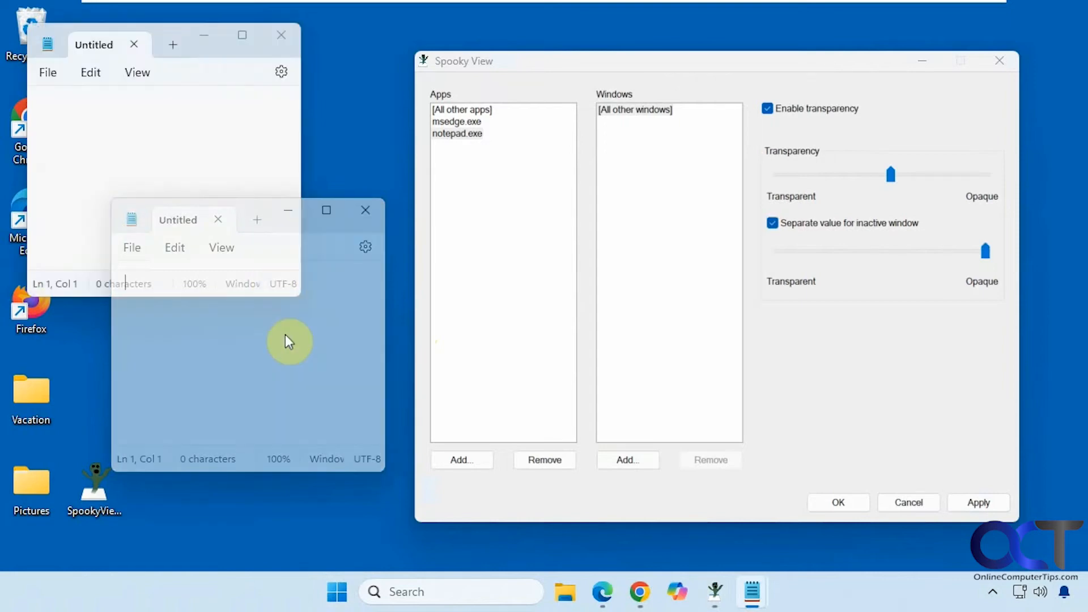
{"action": "mouse_move", "coordinate": [193, 144]}
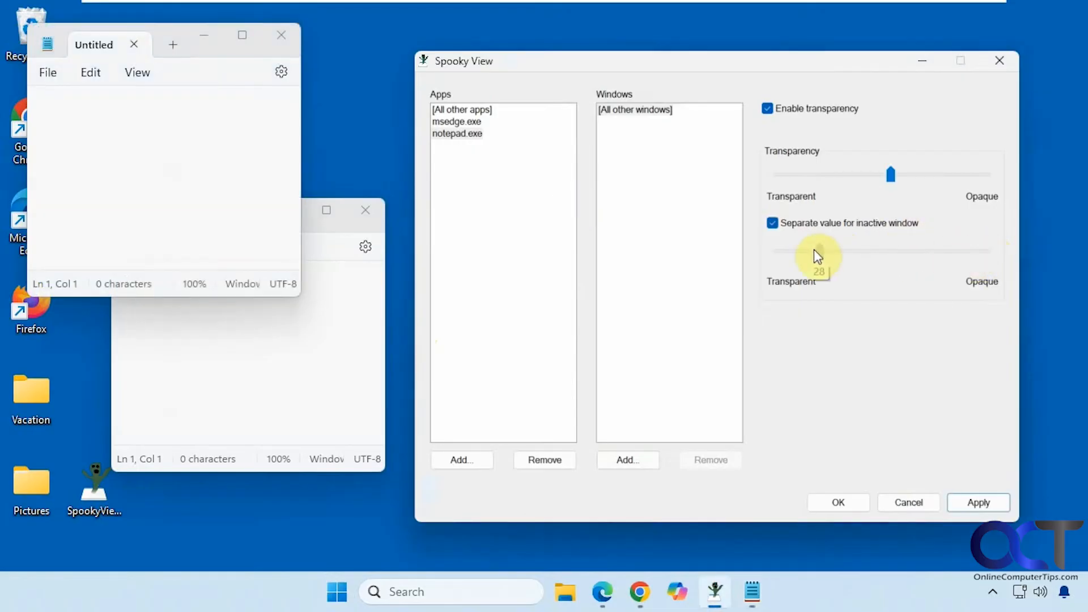
{"action": "left_click", "coordinate": [978, 502]}
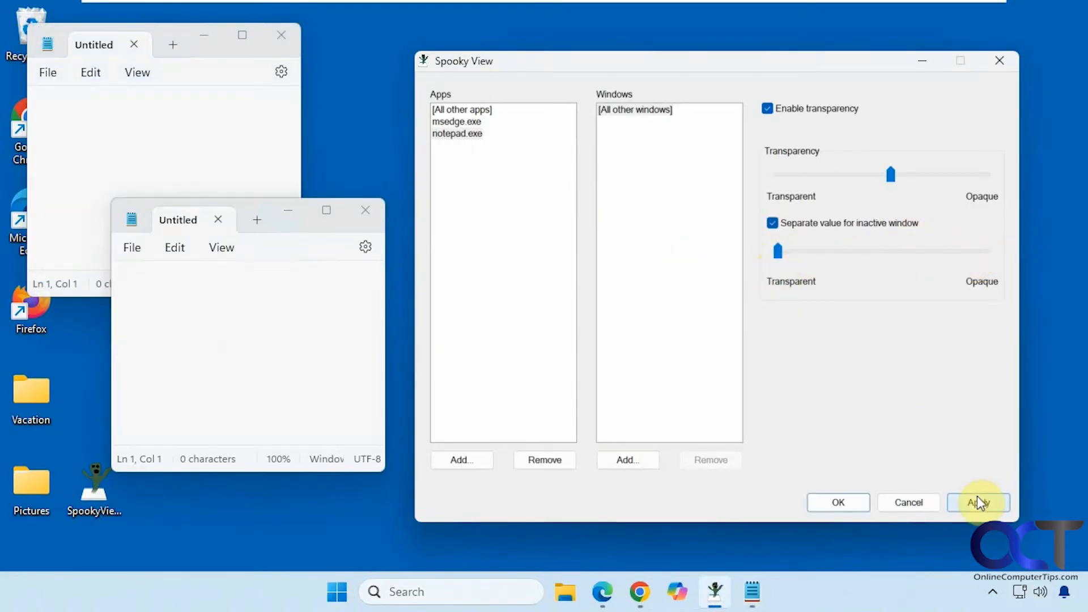
{"action": "left_click", "coordinate": [979, 501]}
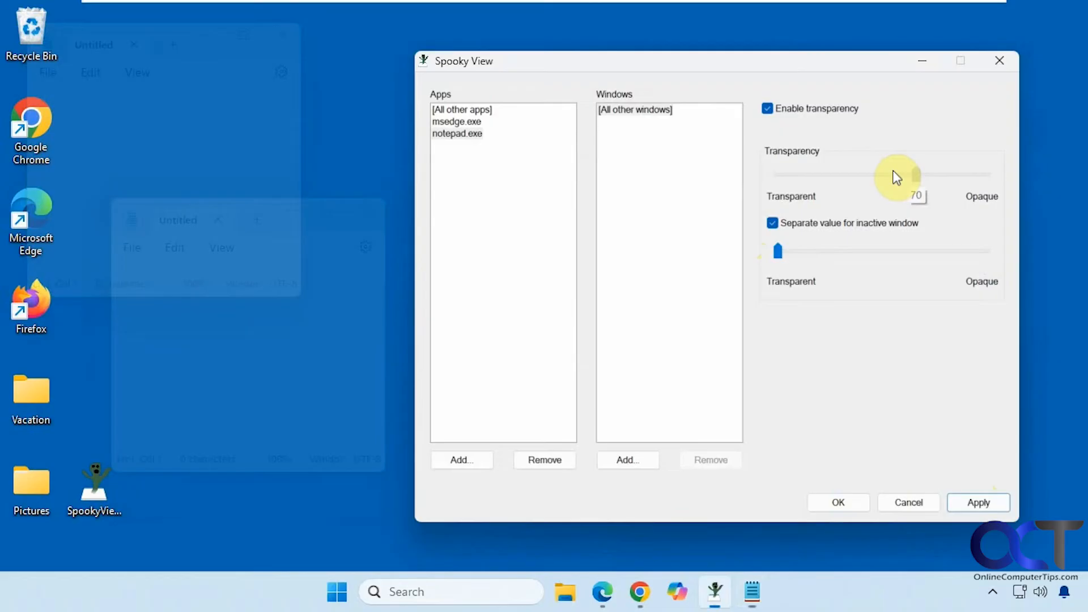
Raise active Notepad window opacity close to Opaque and apply it
{"action": "left_click_drag", "start_coordinate": [897, 174], "coordinate": [949, 174]}
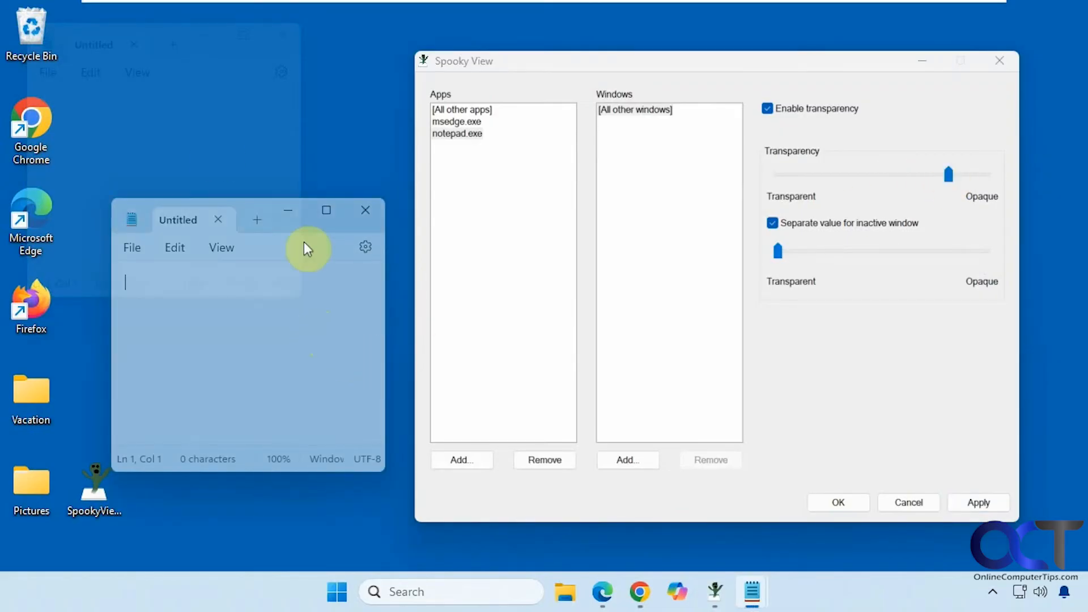
{"action": "mouse_move", "coordinate": [795, 271]}
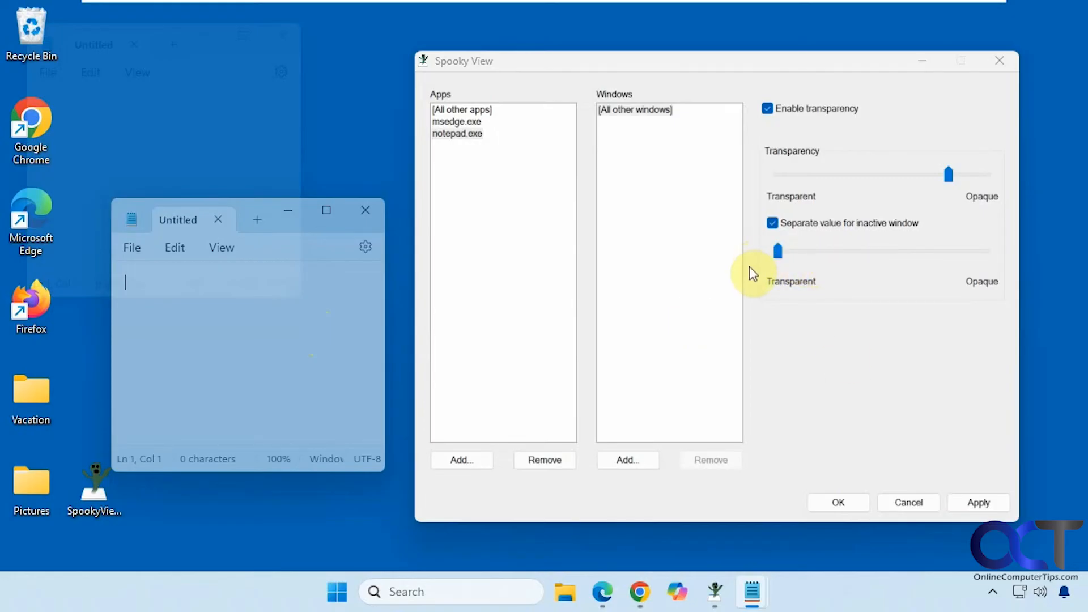
{"action": "left_click_drag", "start_coordinate": [949, 174], "coordinate": [970, 174]}
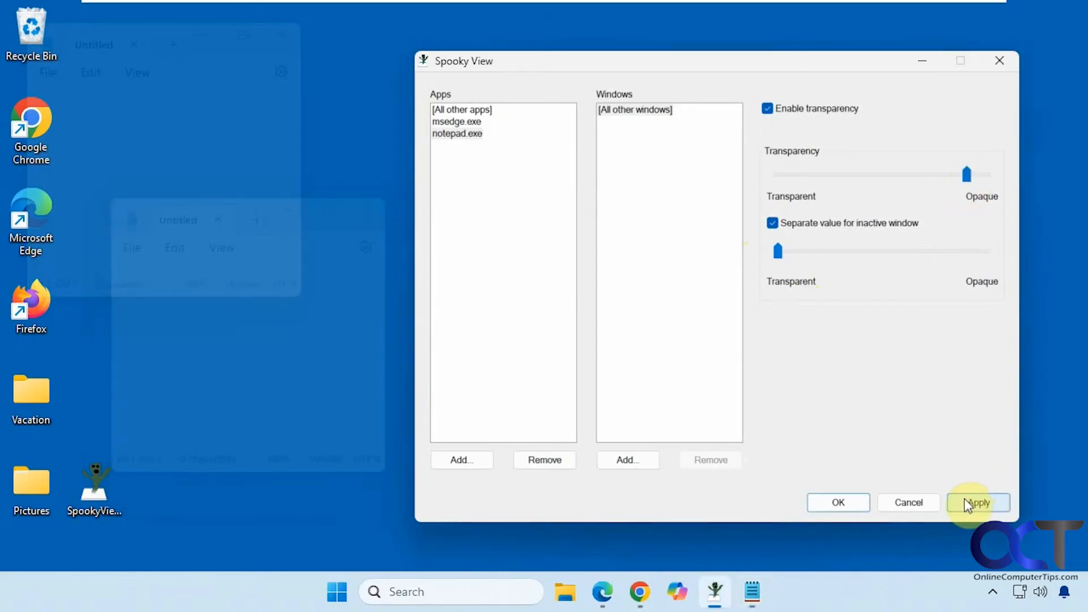
{"action": "left_click", "coordinate": [979, 502]}
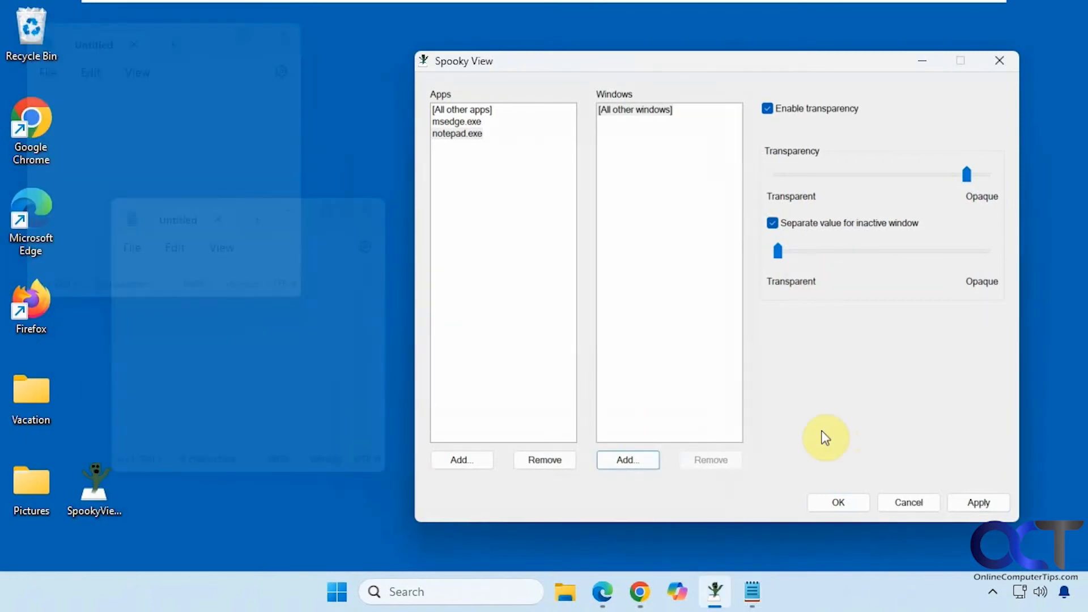
Remove notepad.exe from the Apps list and close the Notepad windows
{"action": "left_click", "coordinate": [457, 132]}
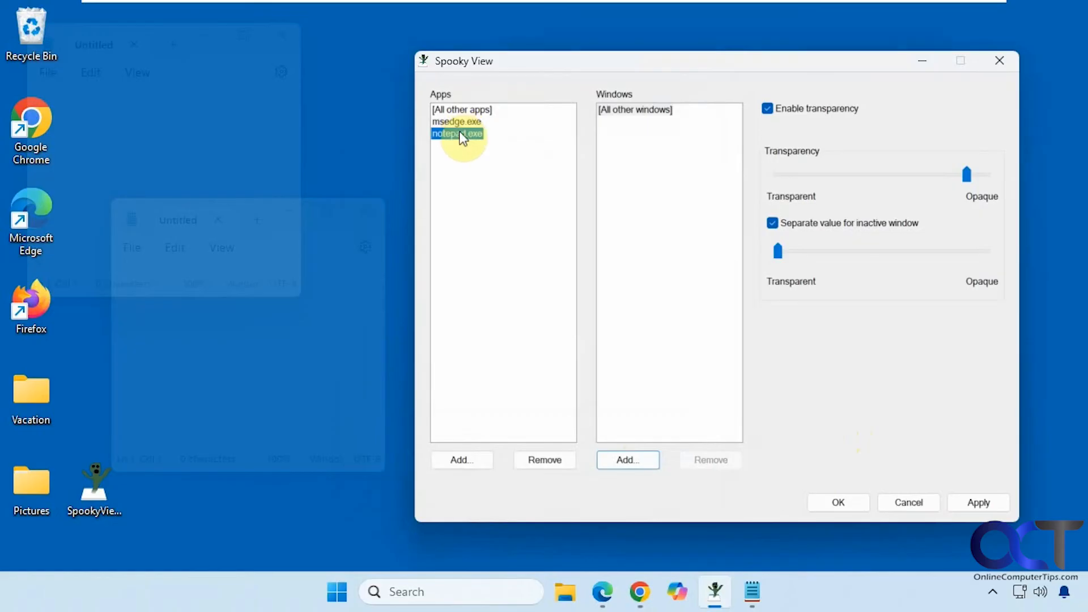
{"action": "left_click", "coordinate": [544, 459]}
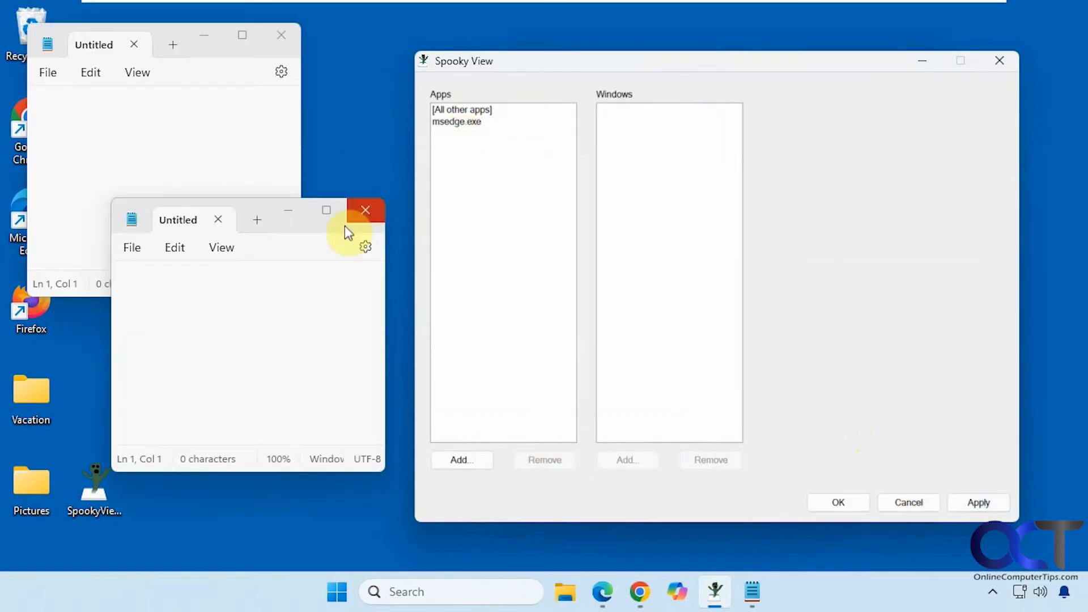
{"action": "left_click", "coordinate": [365, 210]}
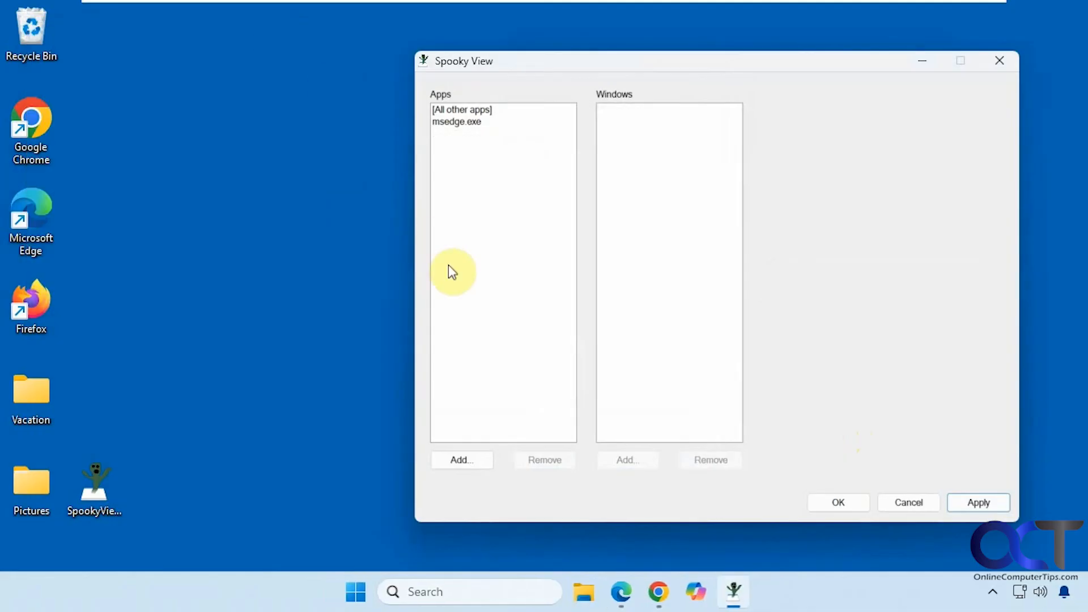
{"action": "left_click", "coordinate": [457, 121]}
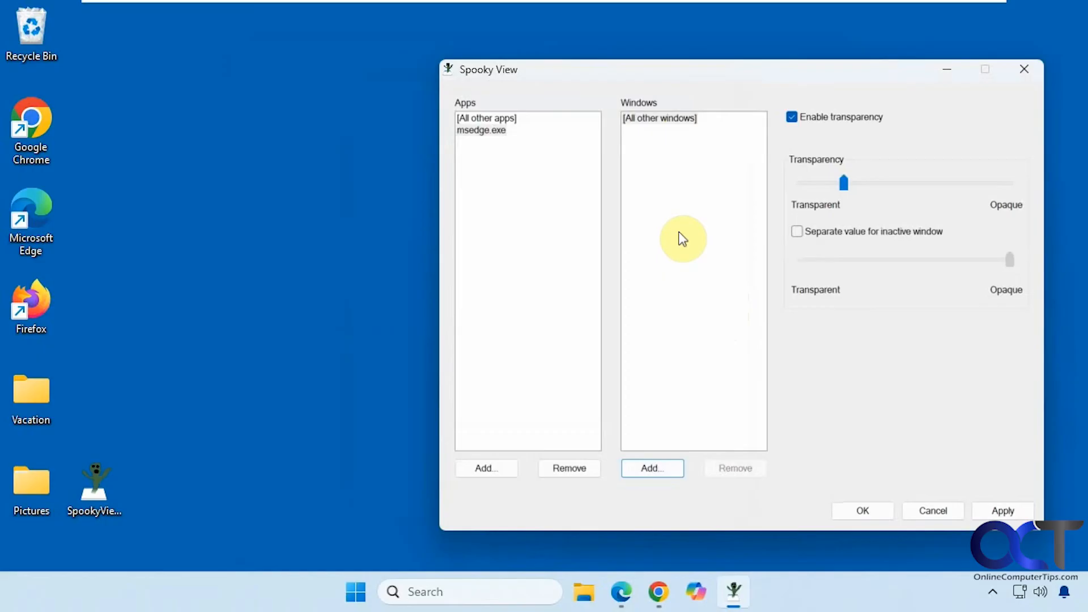
Launch a new Notepad window from Start and preview the Windows Add dialog without adding
{"action": "left_click", "coordinate": [652, 468]}
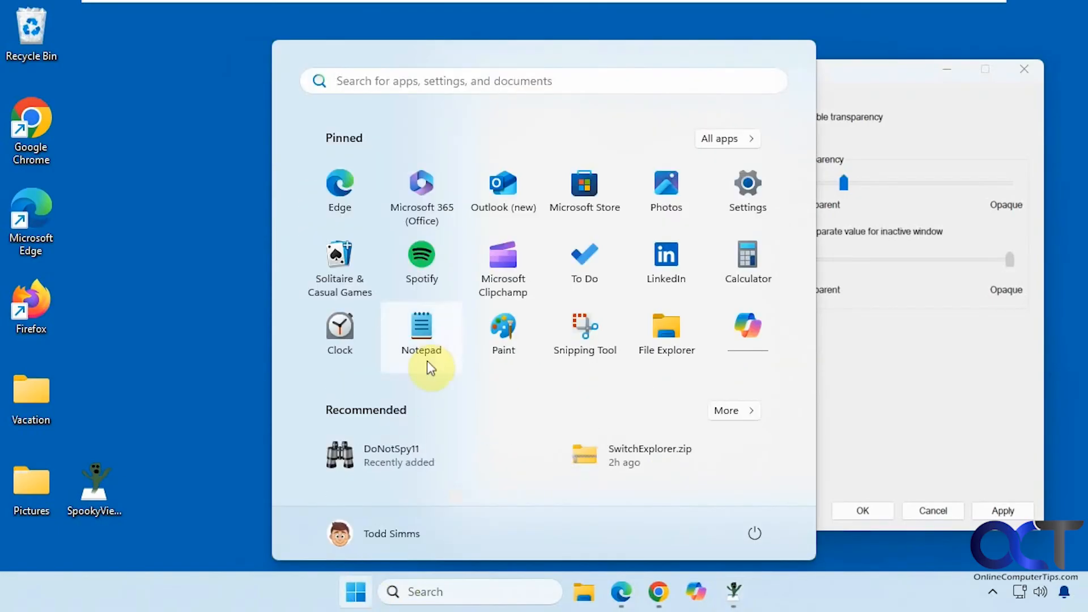
{"action": "left_click", "coordinate": [420, 332]}
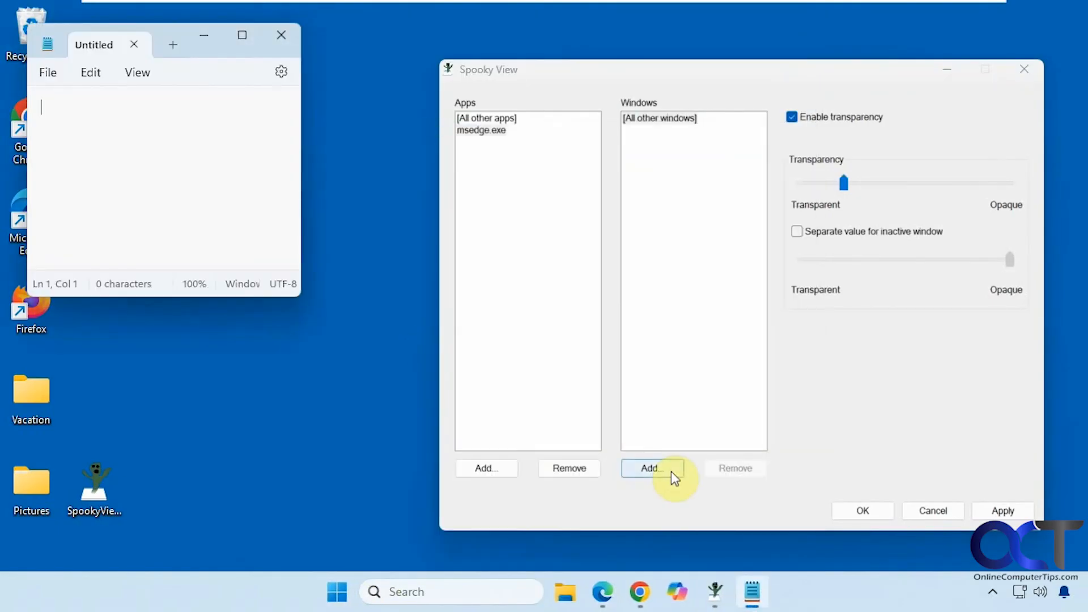
{"action": "left_click", "coordinate": [652, 467]}
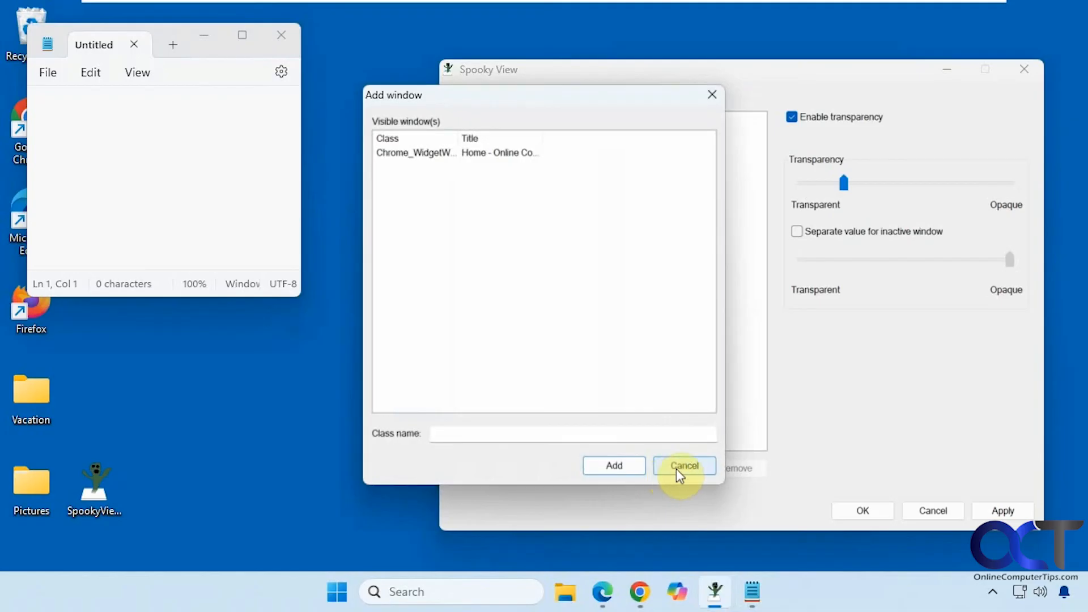
{"action": "left_click", "coordinate": [684, 465]}
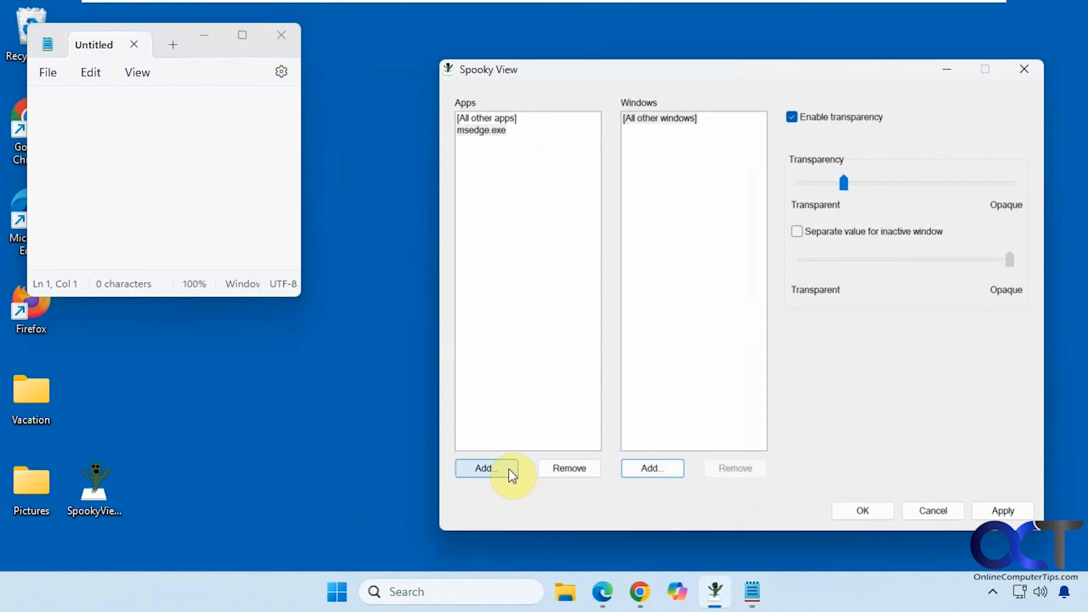
Add Notepad.exe back to the Apps list, then preview and dismiss the Windows picker again
{"action": "left_click", "coordinate": [486, 468]}
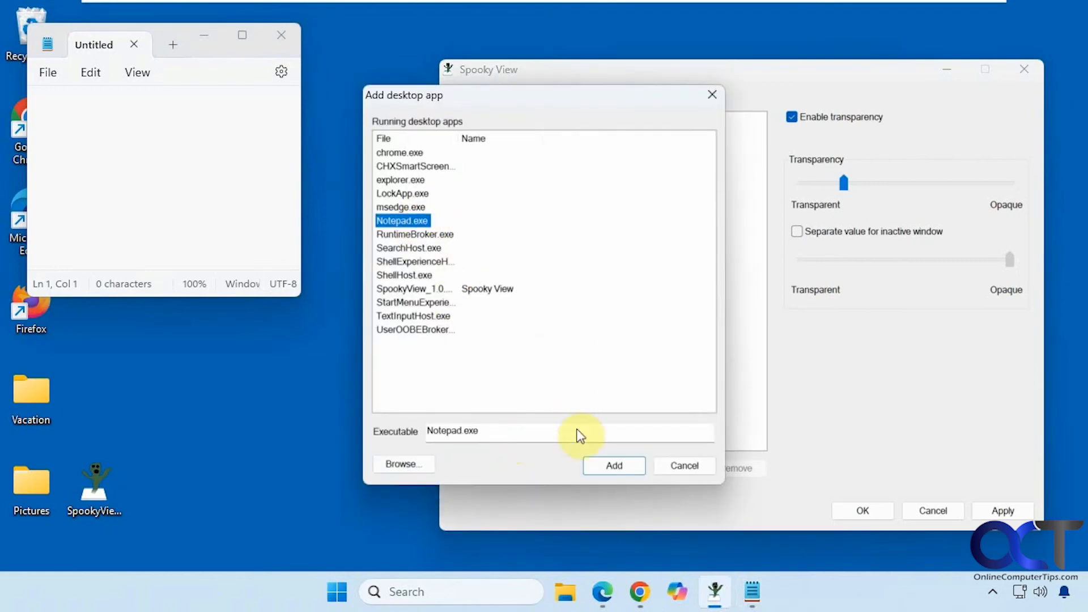
{"action": "left_click", "coordinate": [614, 466]}
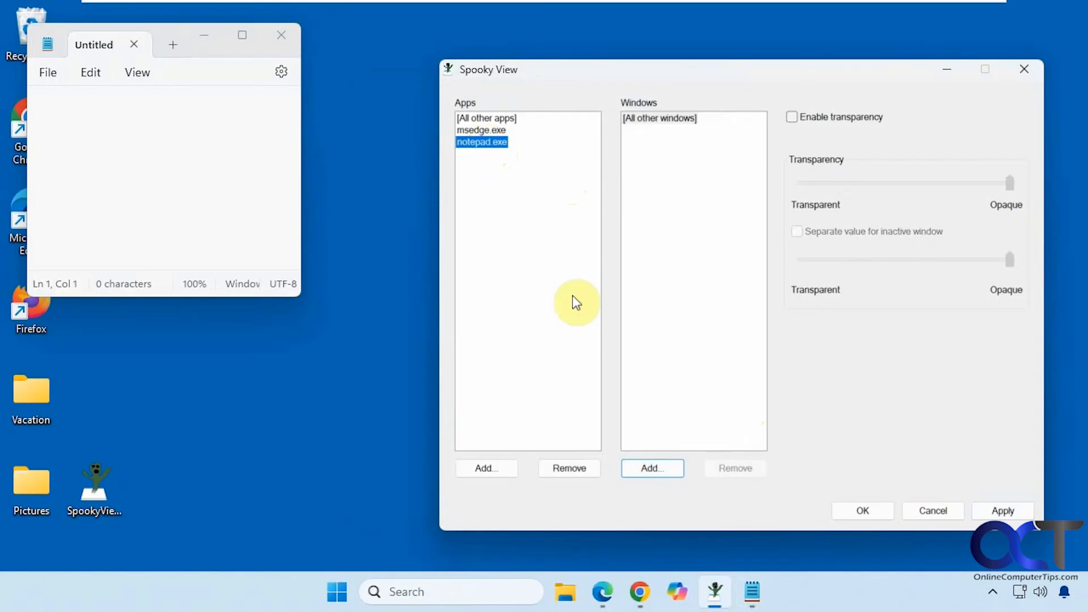
{"action": "left_click", "coordinate": [651, 468]}
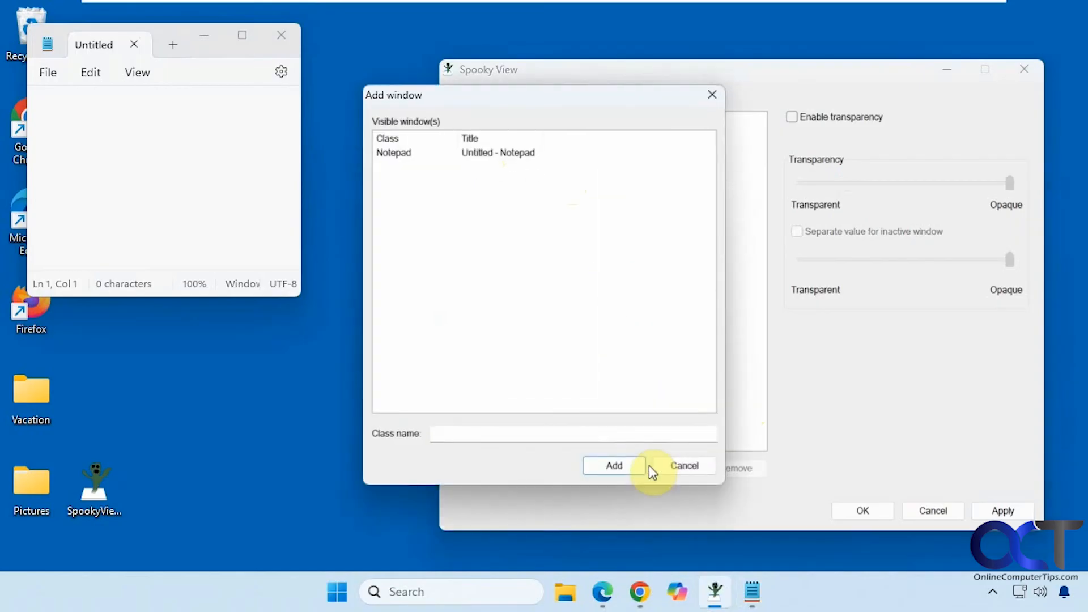
{"action": "mouse_move", "coordinate": [683, 465]}
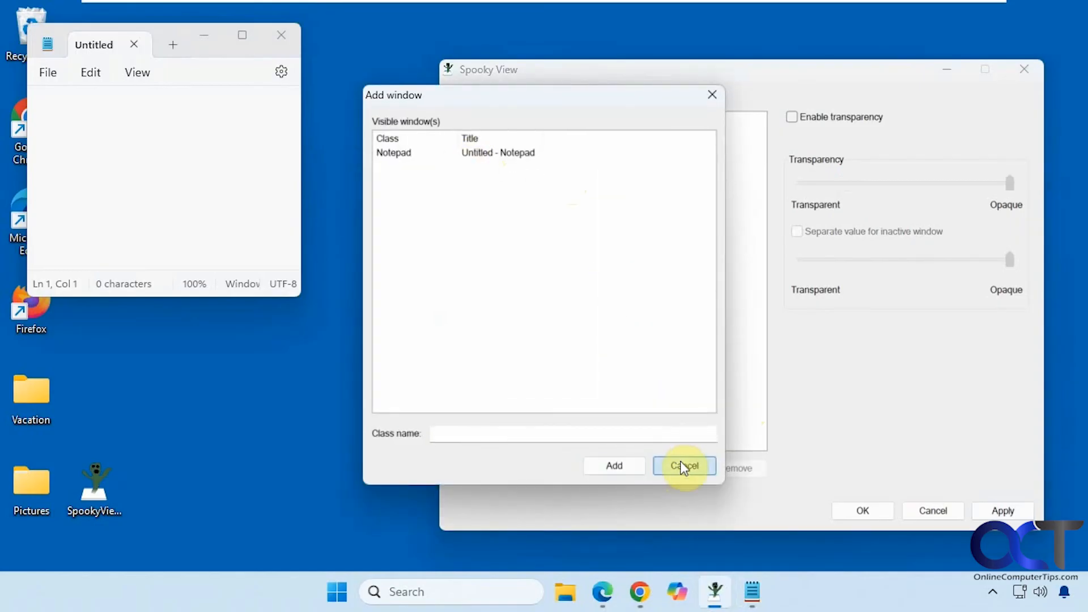
{"action": "left_click", "coordinate": [337, 591]}
{"action": "type", "text": "t"}
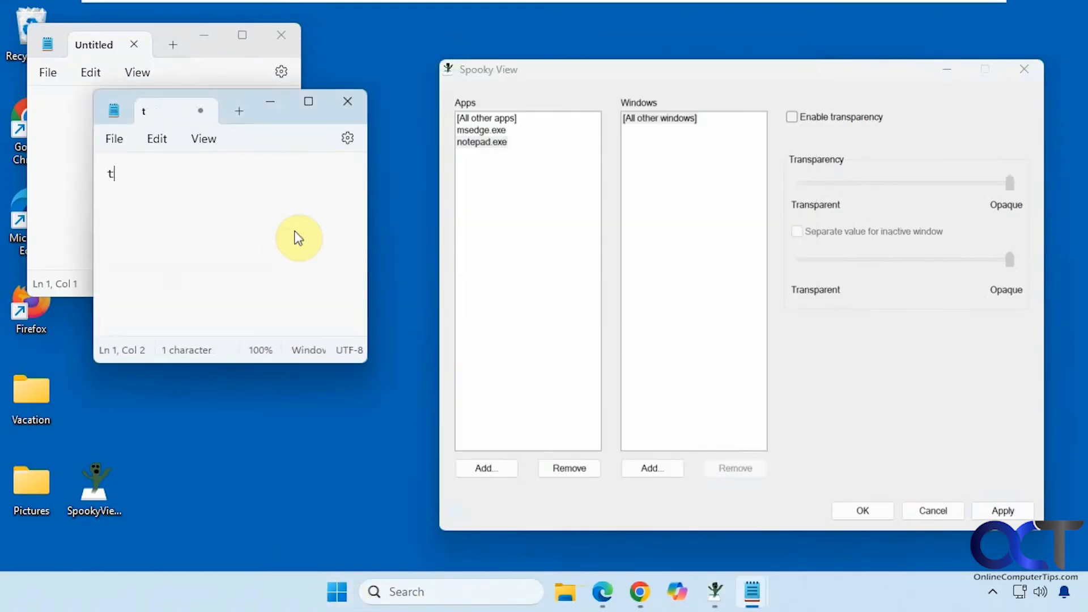
Type 'test' into the new Notepad, confirm it appears in Spooky View's window picker, then cancel
{"action": "type", "text": "est"}
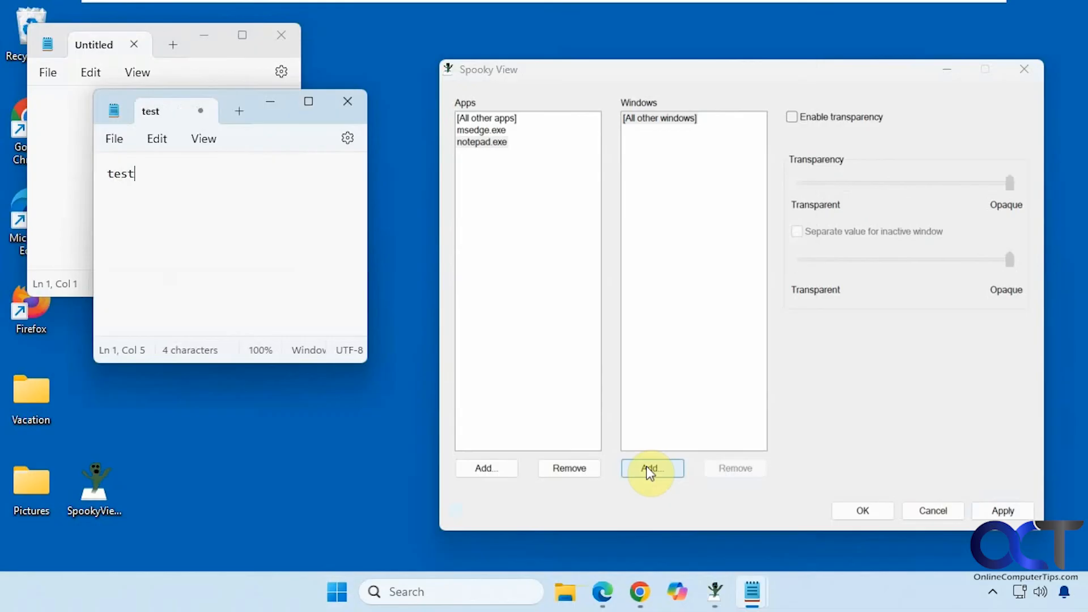
{"action": "left_click", "coordinate": [651, 467]}
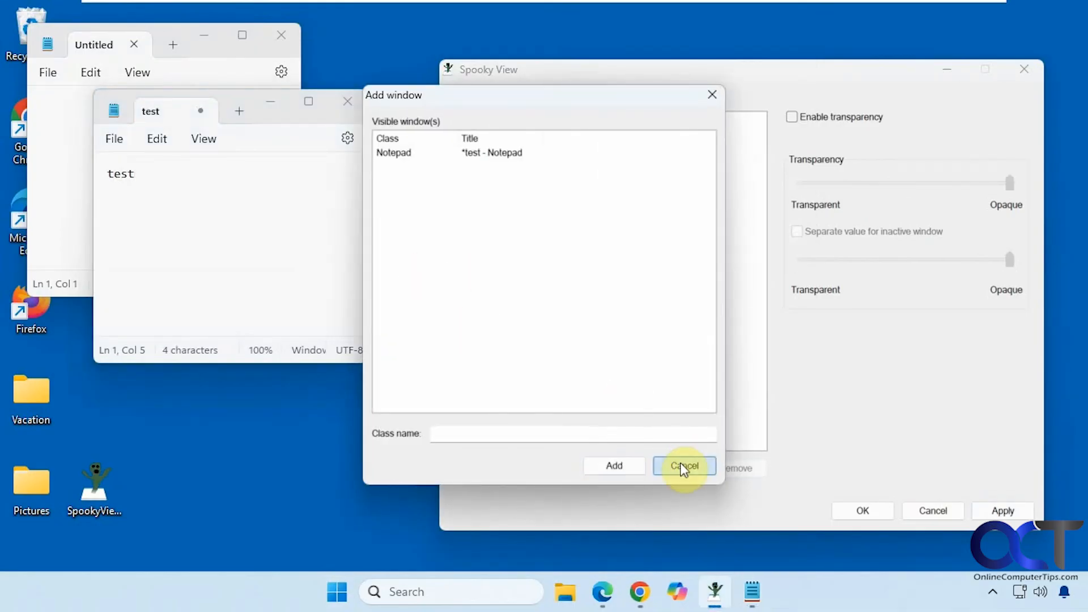
{"action": "left_click", "coordinate": [684, 466]}
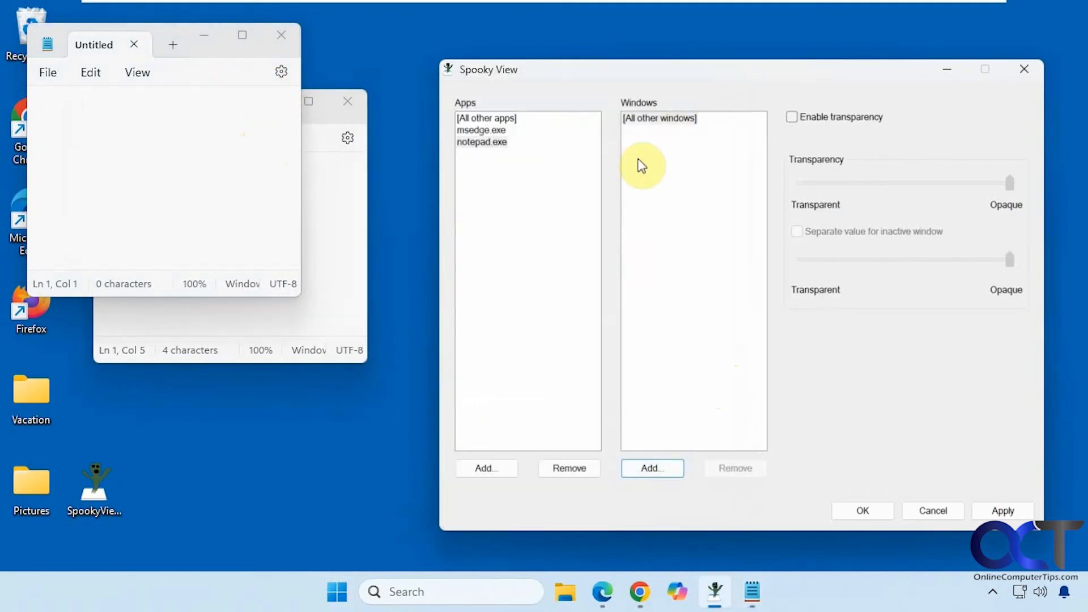
{"action": "mouse_move", "coordinate": [680, 182]}
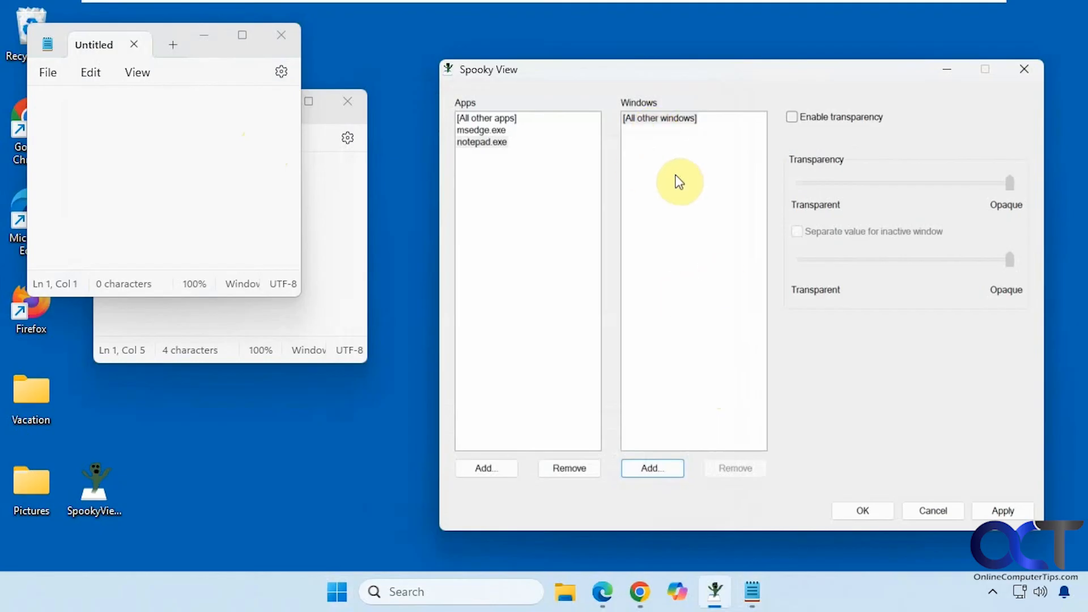
{"action": "mouse_move", "coordinate": [339, 241]}
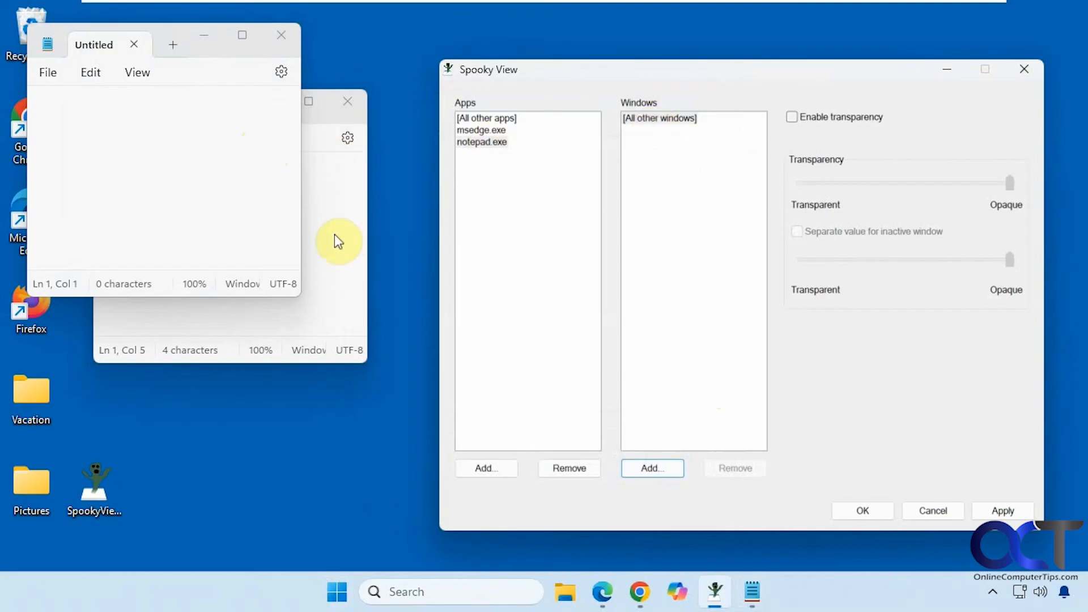
{"action": "mouse_move", "coordinate": [667, 142]}
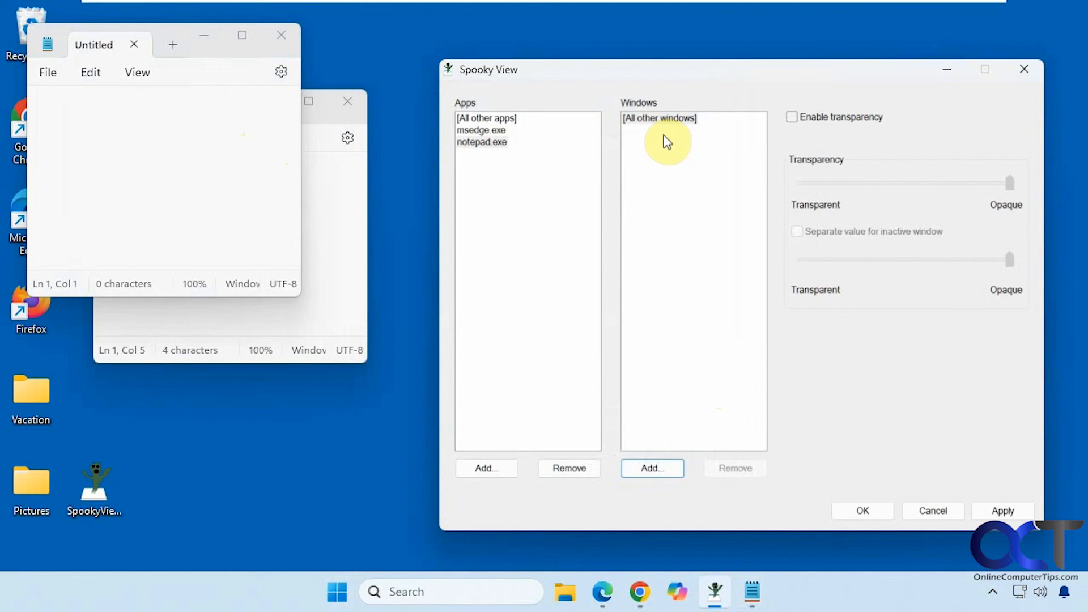
{"action": "mouse_move", "coordinate": [539, 254]}
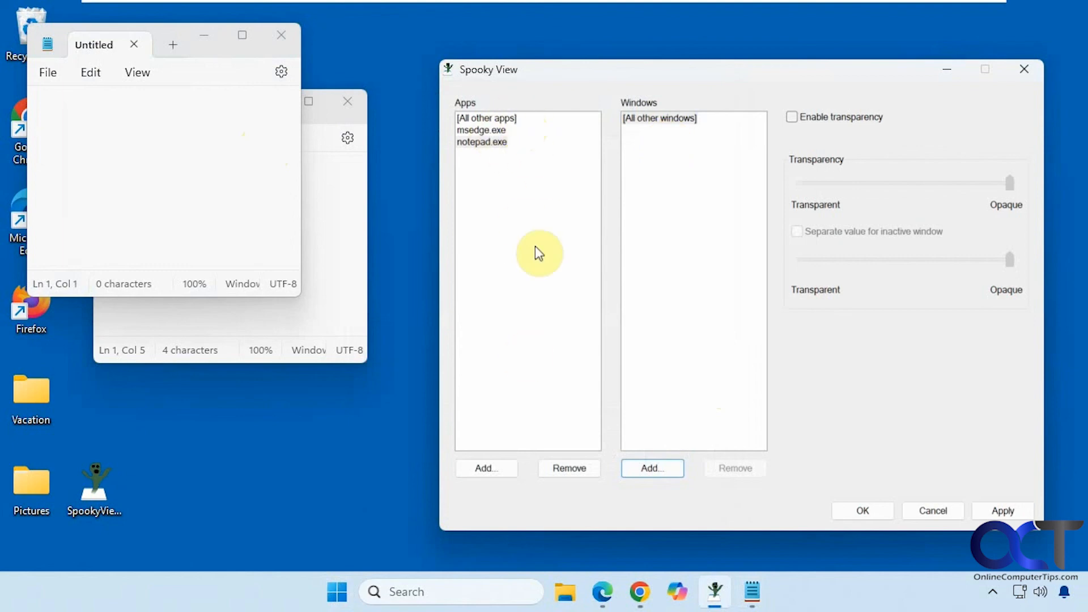
{"action": "mouse_move", "coordinate": [854, 238]}
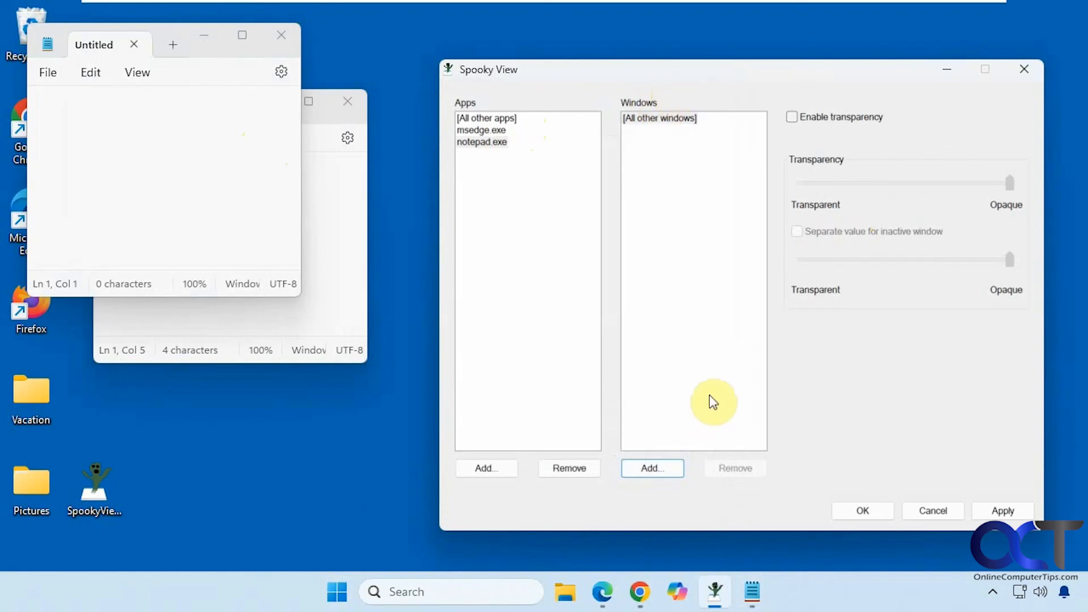
{"action": "mouse_move", "coordinate": [713, 334]}
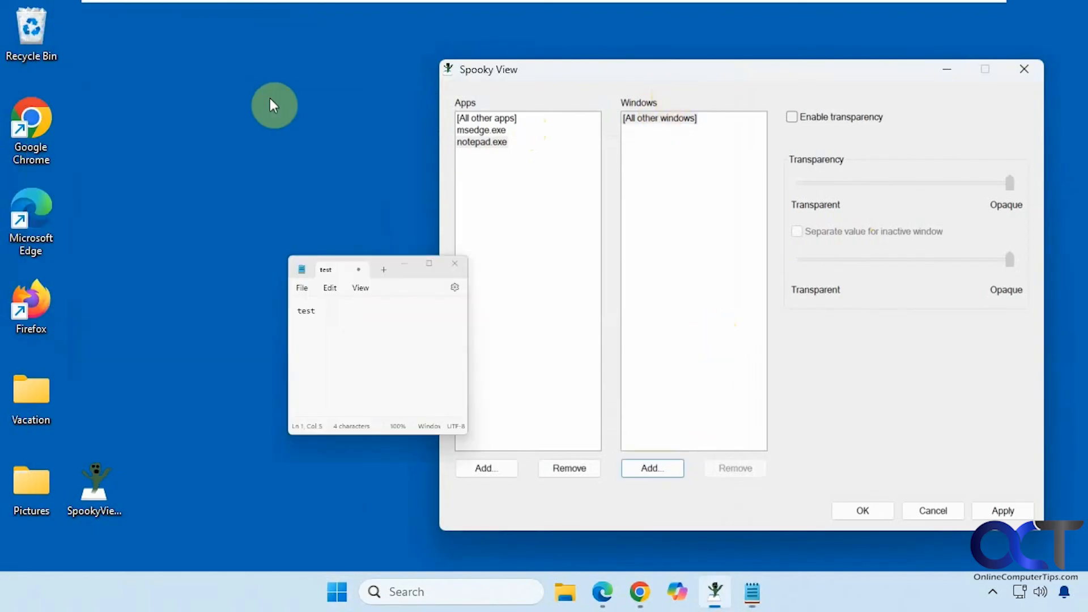
{"action": "left_click", "coordinate": [455, 264]}
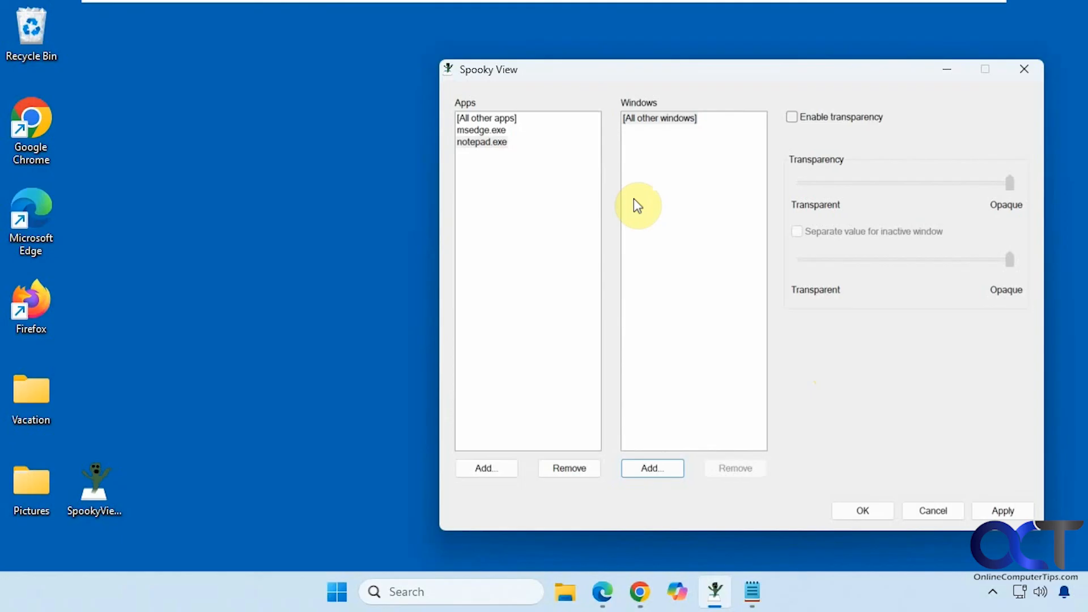
{"action": "mouse_move", "coordinate": [821, 390]}
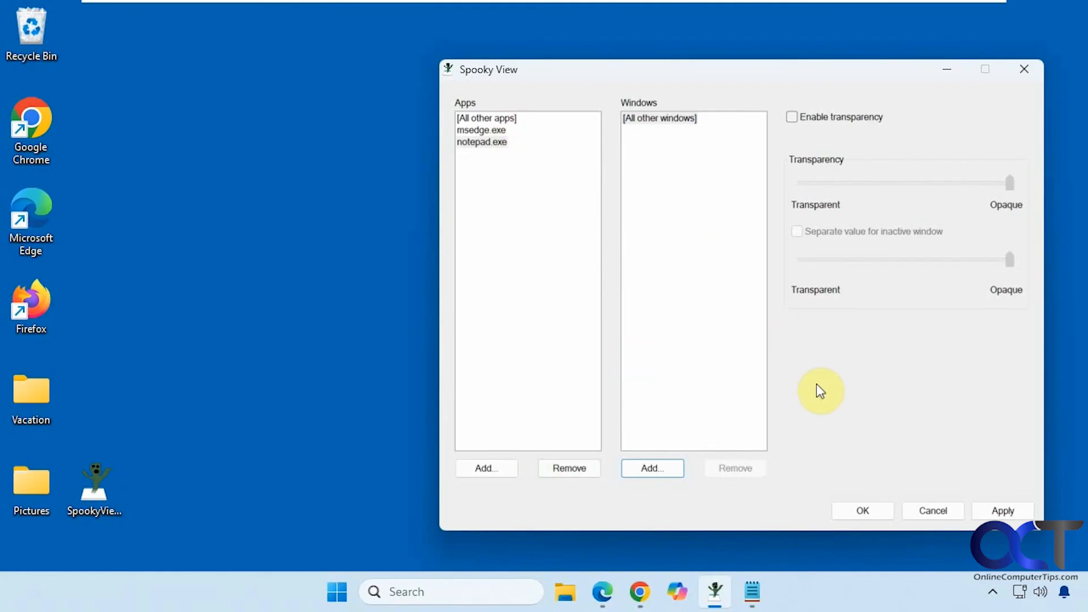